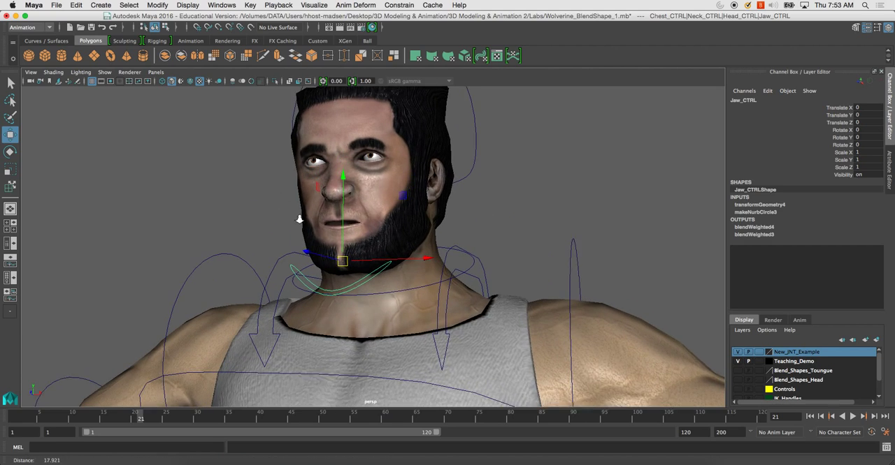
# Select the Face_Mesh1 head geometry after tumbling around the character and bring up the Blend Shape options
pyautogui.moveTo(342, 262); pyautogui.dragTo(370, 321)
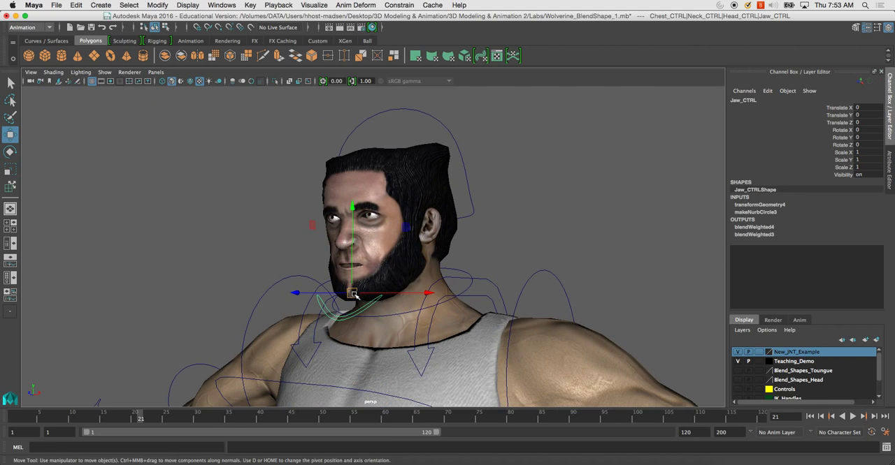
pyautogui.moveTo(352, 294); pyautogui.dragTo(342, 271)
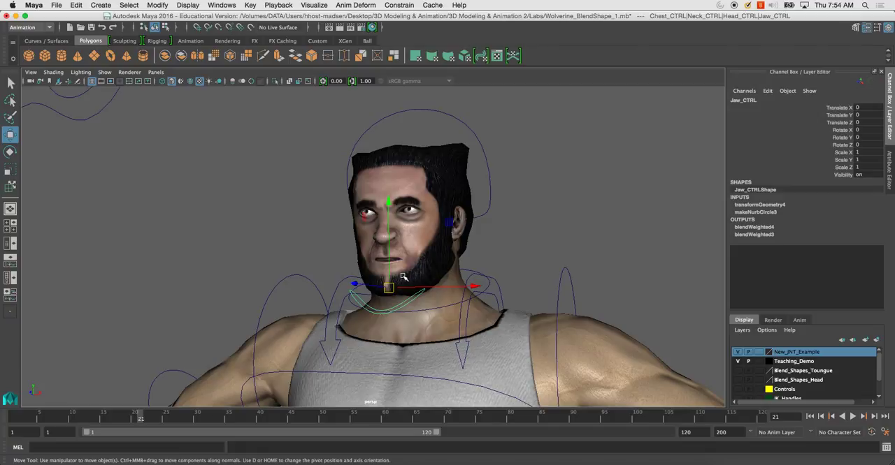
pyautogui.moveTo(402, 277)
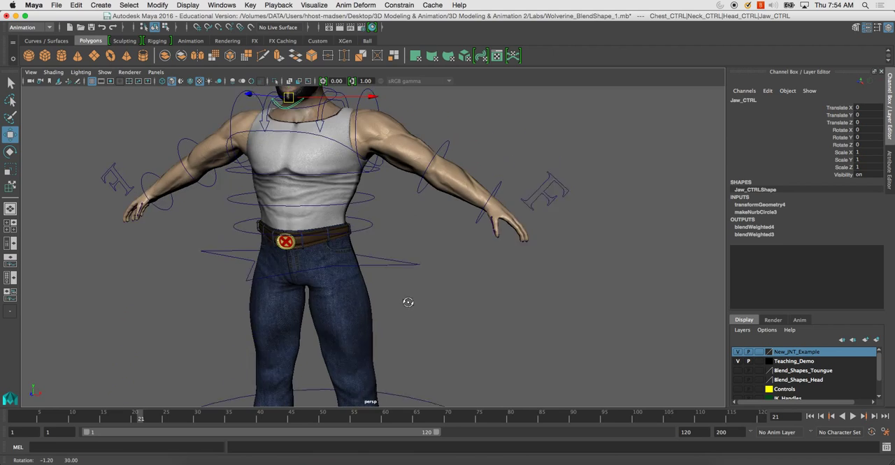
pyautogui.moveTo(408, 302); pyautogui.dragTo(224, 310)
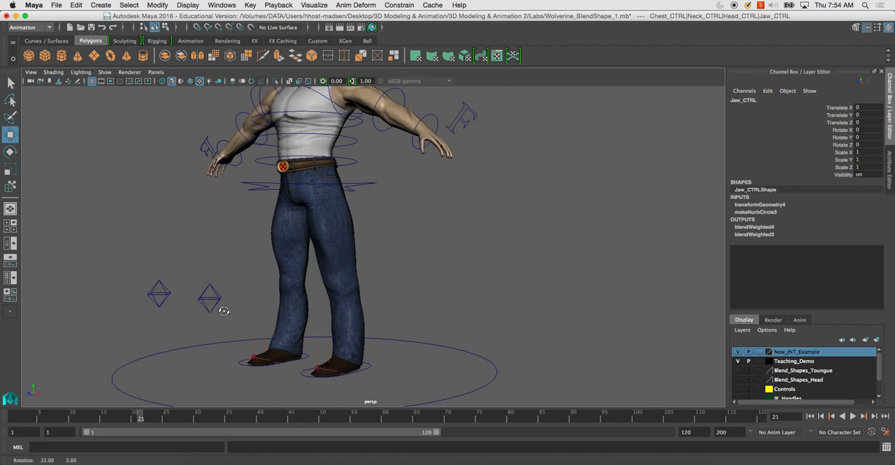
pyautogui.click(160, 294)
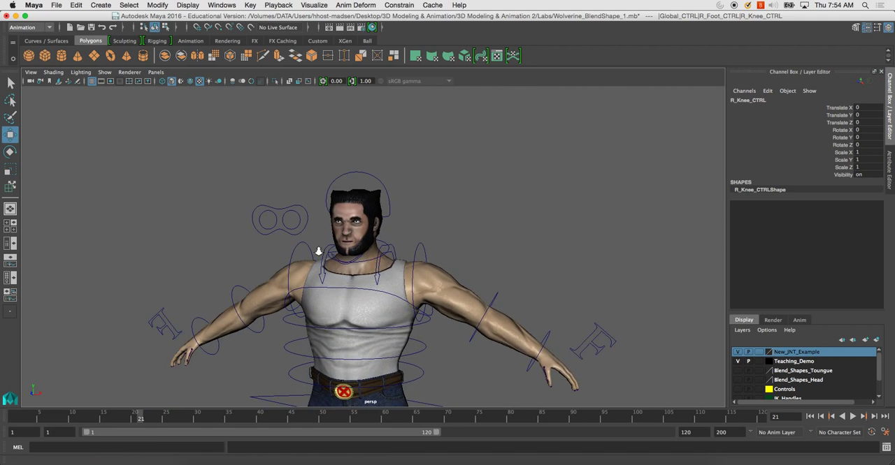
pyautogui.scroll(-3)
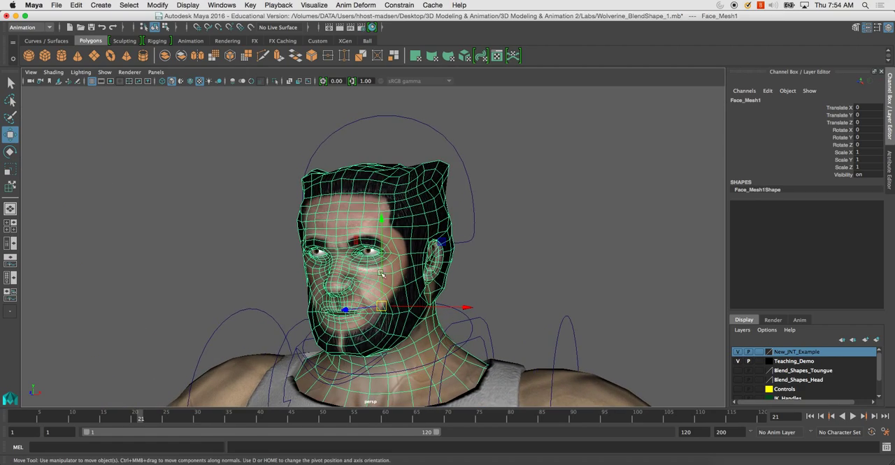
pyautogui.moveTo(380, 272); pyautogui.dragTo(318, 241)
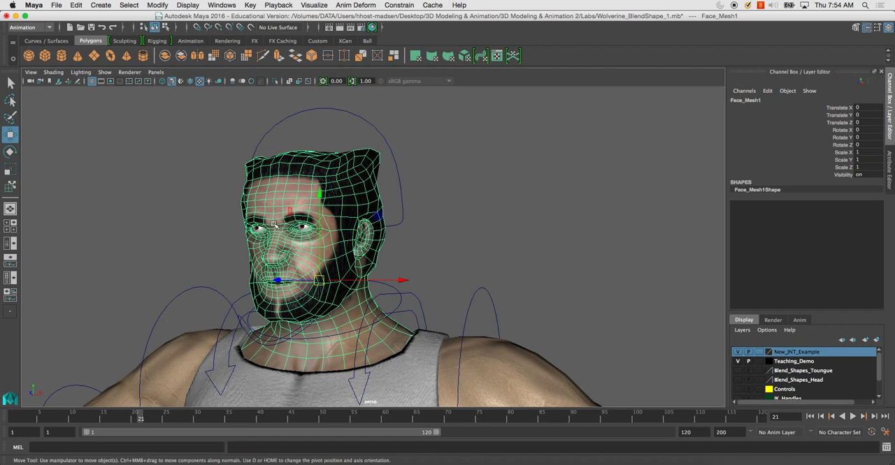
pyautogui.moveTo(347, 258)
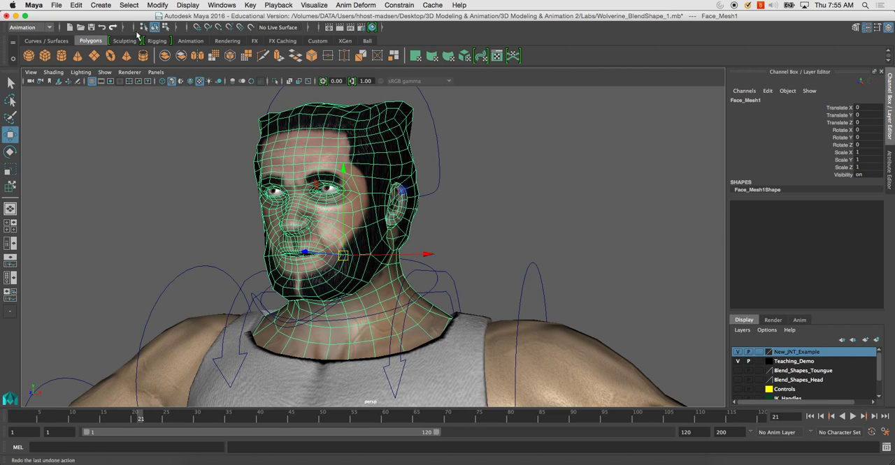
pyautogui.moveTo(364, 6)
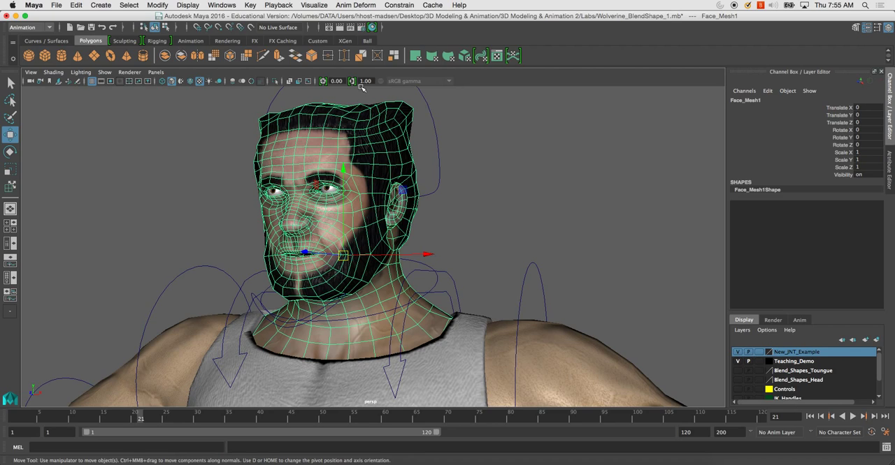
pyautogui.click(355, 5)
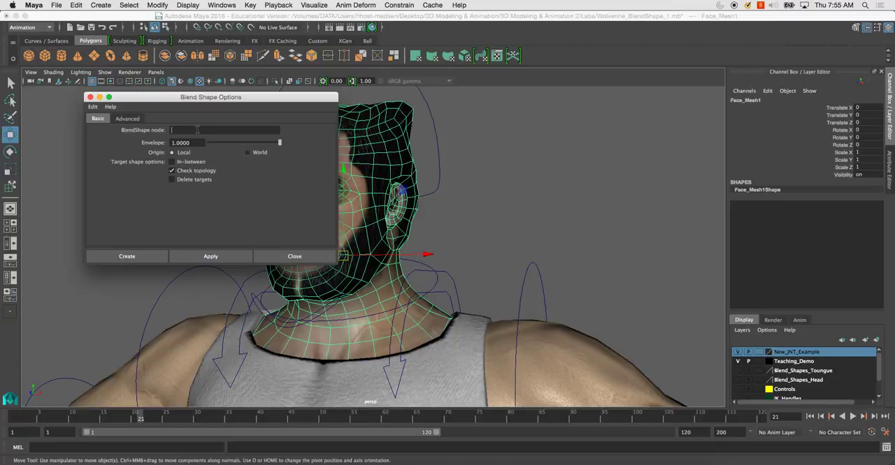
# Name the BlendShape node Facial_Expressions and create it on the face mesh
pyautogui.write('Facial_Expressions')
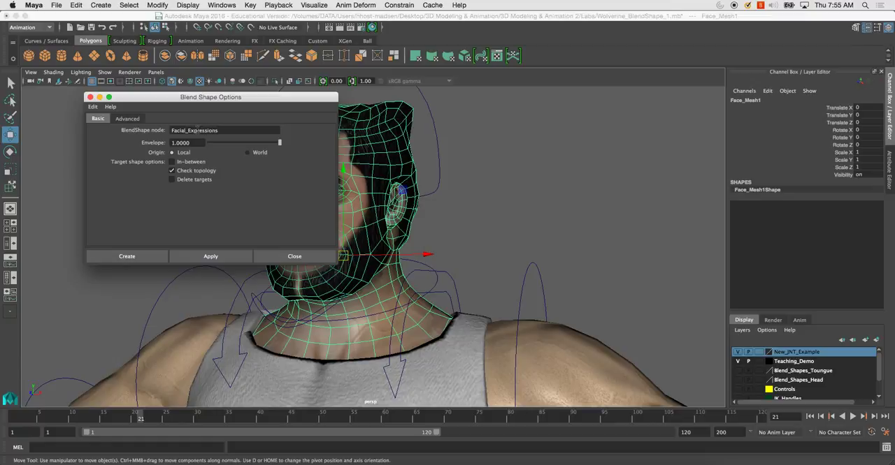
pyautogui.moveTo(257, 183)
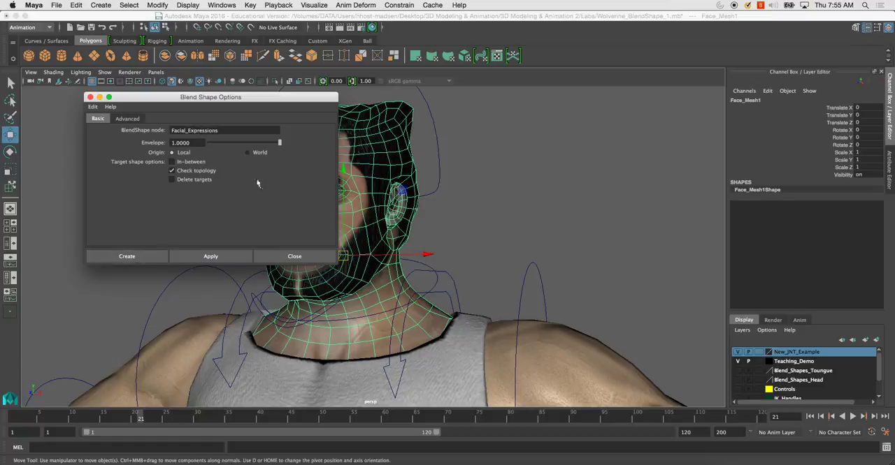
pyautogui.click(126, 255)
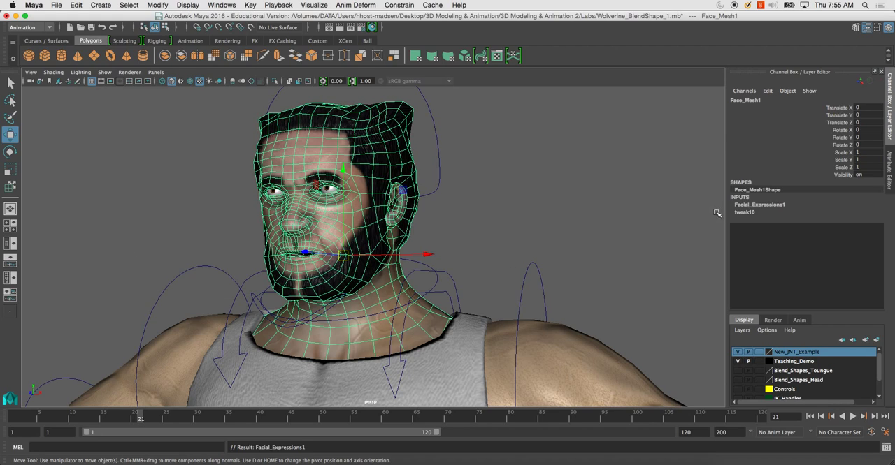
pyautogui.moveTo(776, 208)
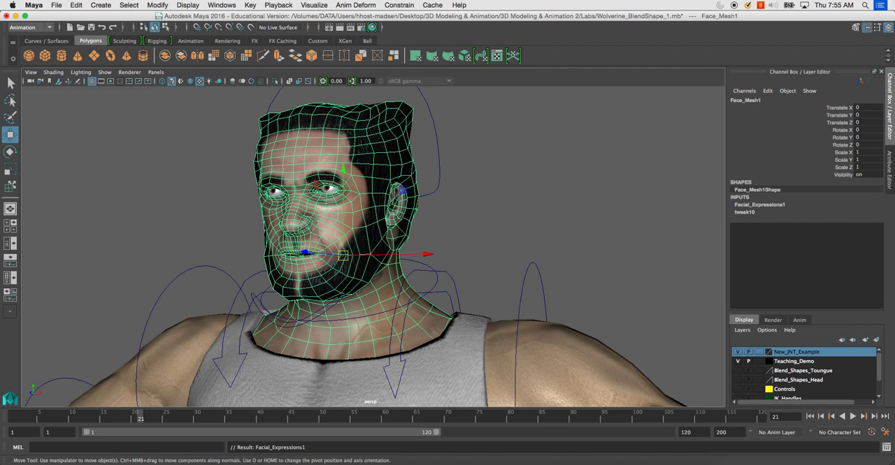
pyautogui.moveTo(134, 145)
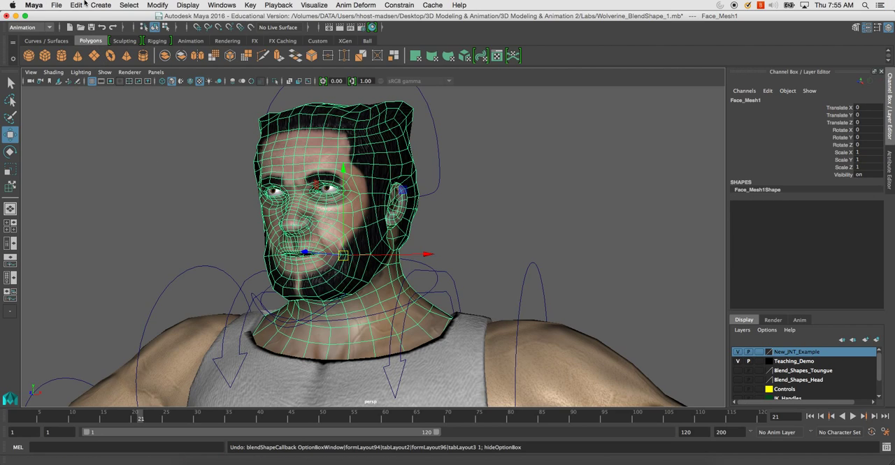
# Duplicate Face_Mesh1 into Face_Mesh2 and select the copied head set beside the body
pyautogui.click(75, 5)
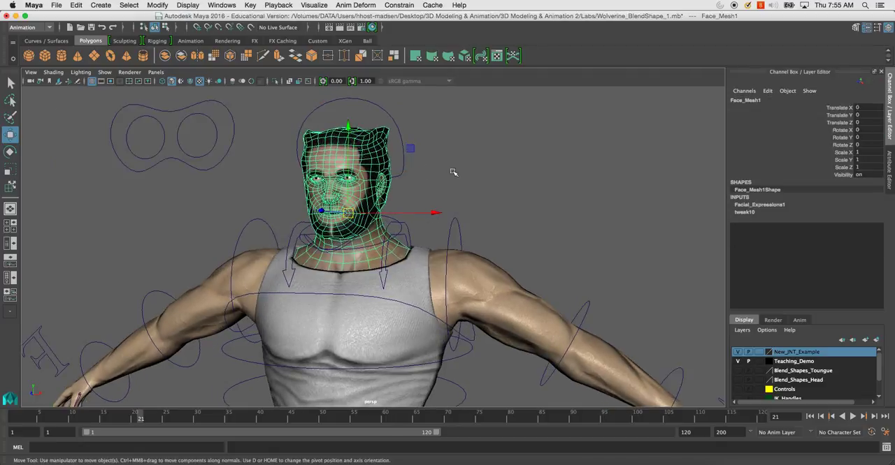
pyautogui.moveTo(443, 177)
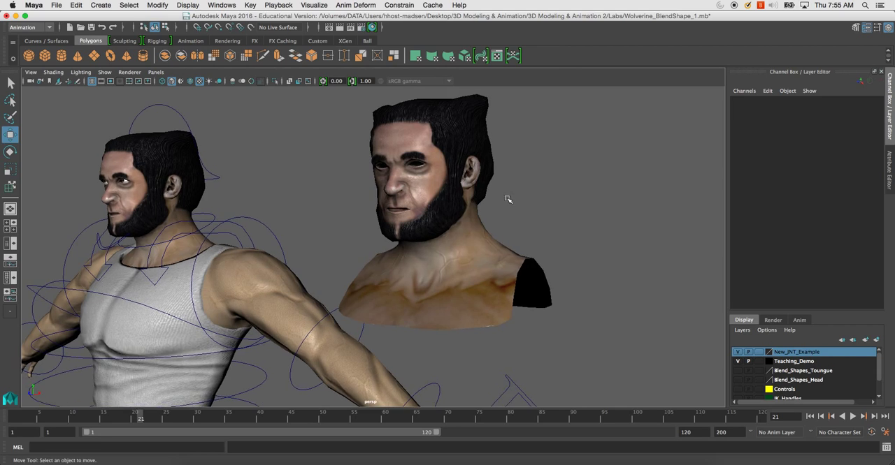
pyautogui.click(419, 195)
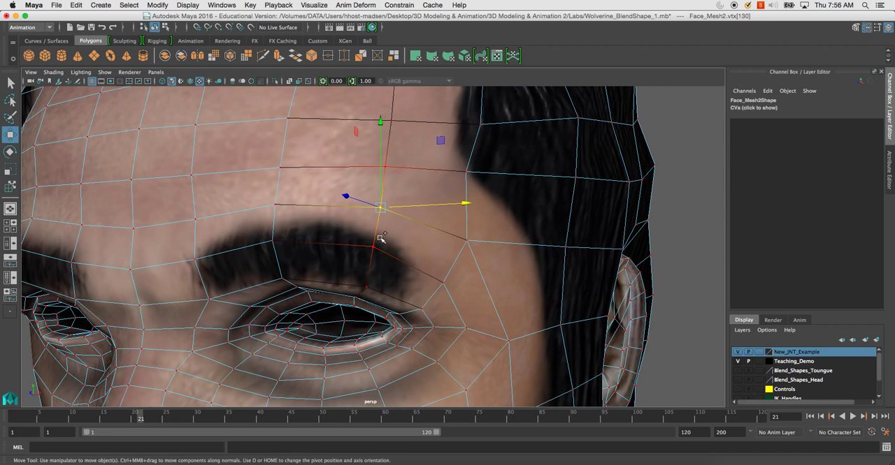
# Pull the inner brow and forehead vertices of Face_Mesh2 down toward the eye
pyautogui.moveTo(380, 202); pyautogui.dragTo(374, 226)
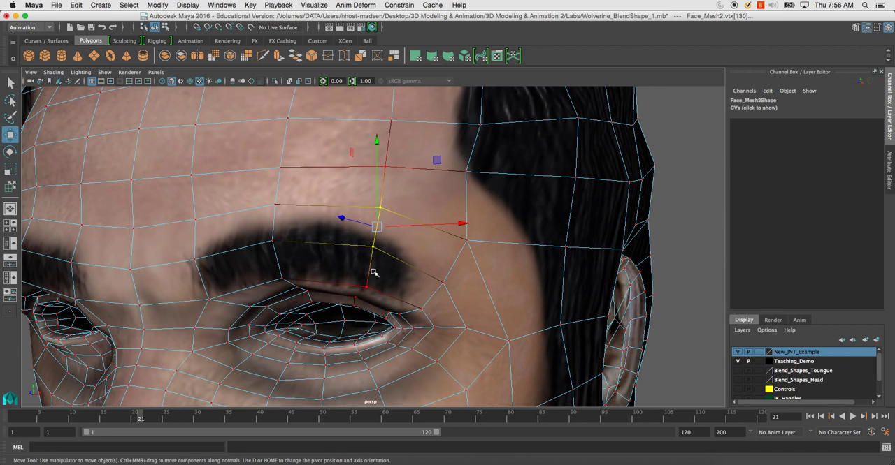
pyautogui.moveTo(377, 224); pyautogui.dragTo(375, 246)
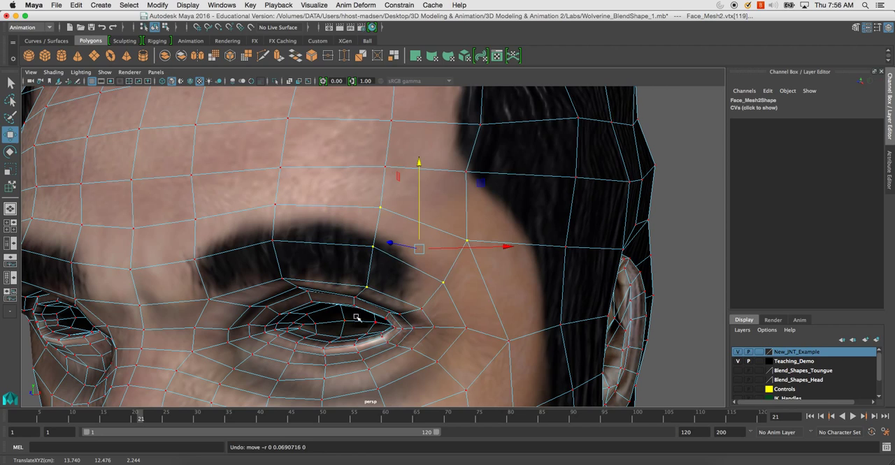
pyautogui.moveTo(417, 249); pyautogui.dragTo(425, 260)
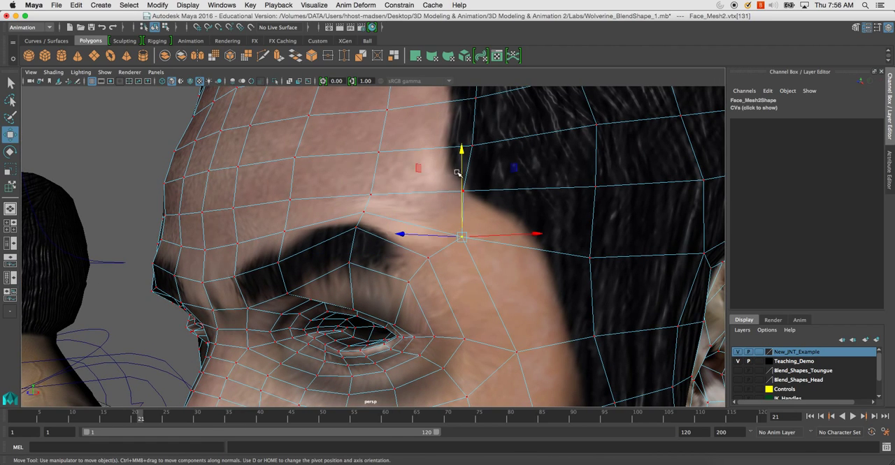
pyautogui.moveTo(461, 234); pyautogui.dragTo(363, 210)
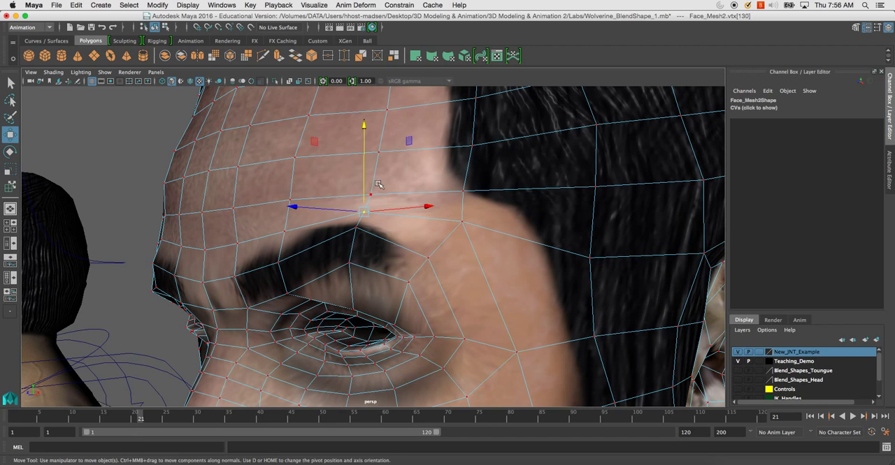
pyautogui.moveTo(363, 210); pyautogui.dragTo(370, 181)
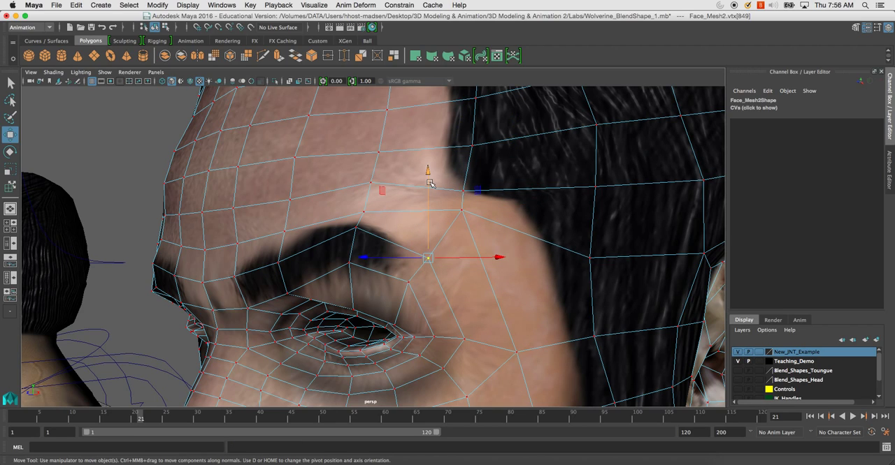
pyautogui.moveTo(428, 257); pyautogui.dragTo(408, 282)
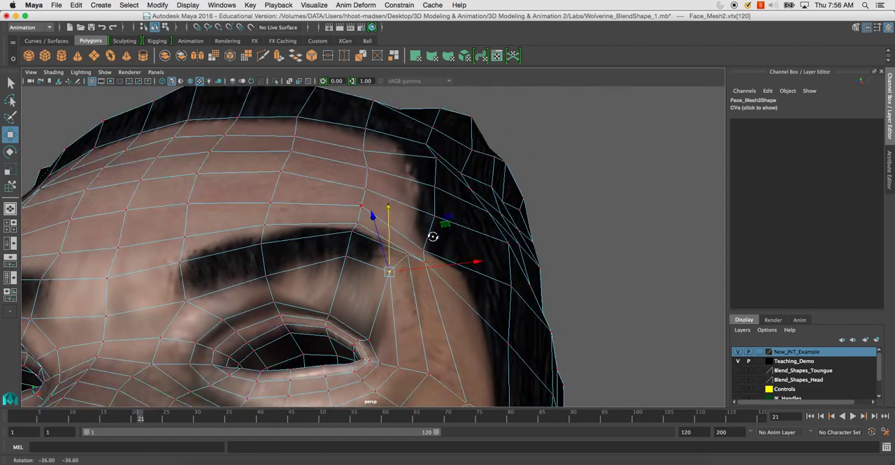
# Lower the outer brow and upper forehead vertices, then review the furrowed brow from several angles
pyautogui.moveTo(433, 238); pyautogui.dragTo(296, 280)
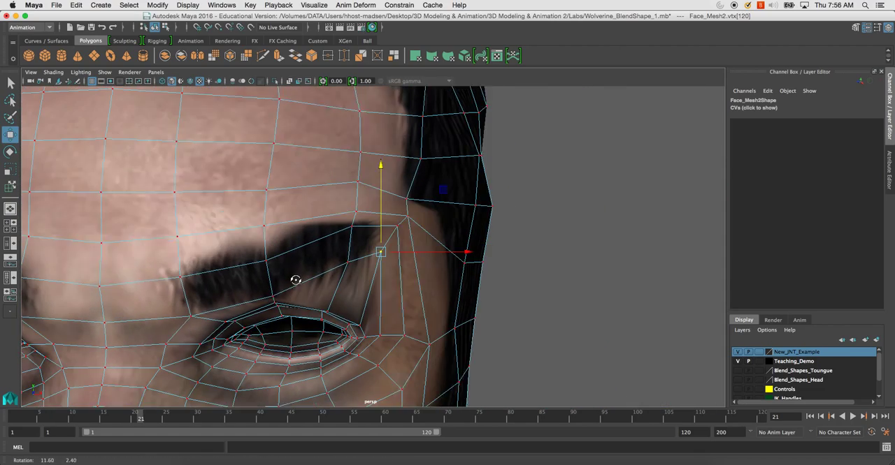
pyautogui.moveTo(381, 252); pyautogui.dragTo(263, 221)
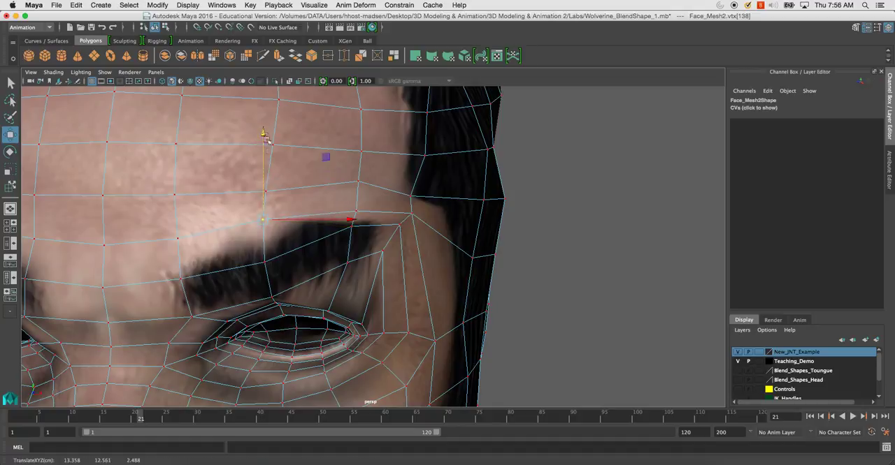
pyautogui.moveTo(262, 221); pyautogui.dragTo(265, 182)
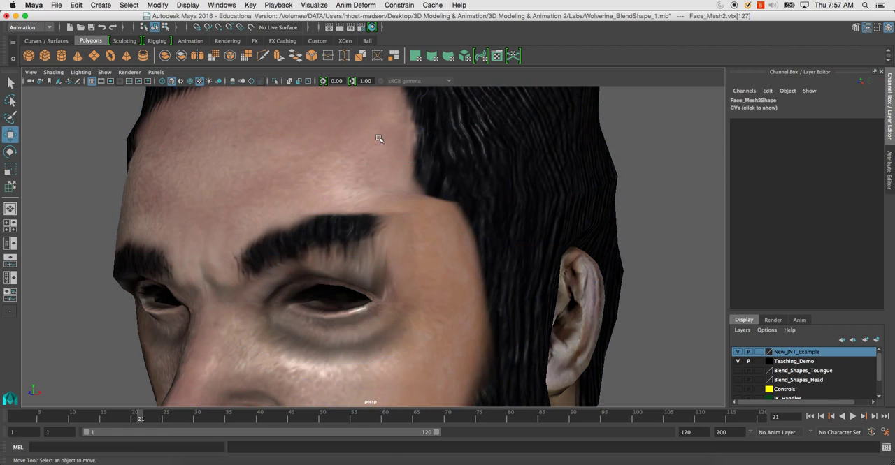
pyautogui.moveTo(380, 139); pyautogui.dragTo(325, 237)
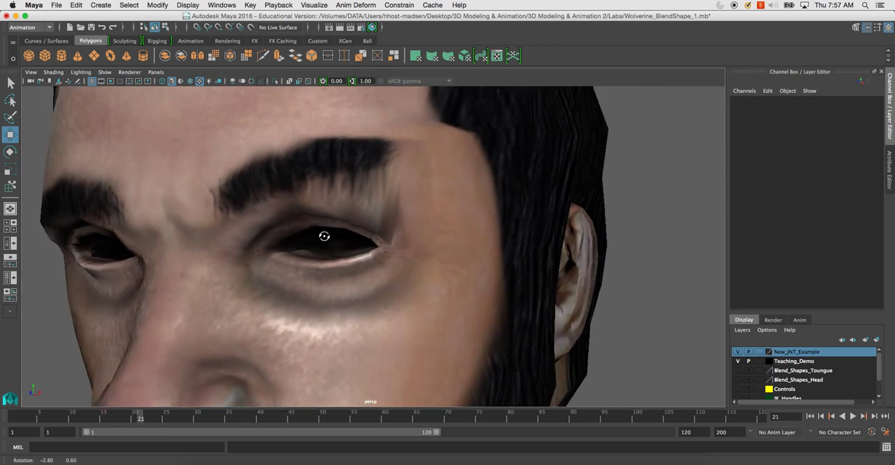
pyautogui.moveTo(325, 236); pyautogui.dragTo(342, 235)
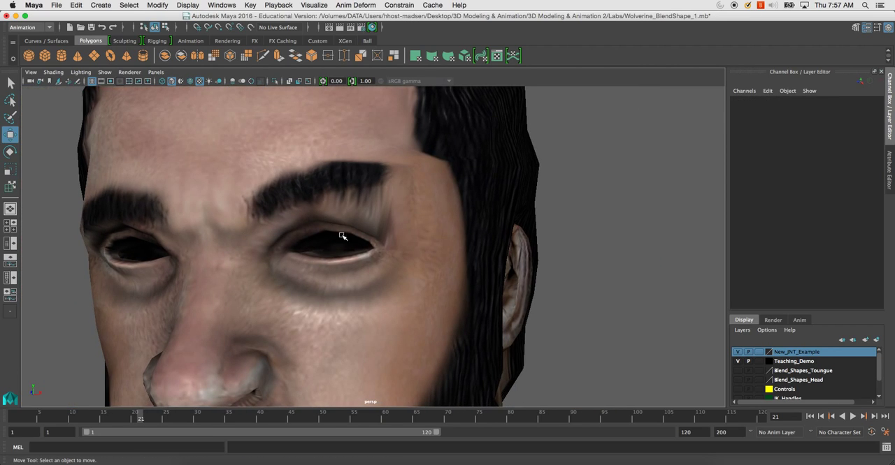
pyautogui.moveTo(343, 235); pyautogui.dragTo(366, 232)
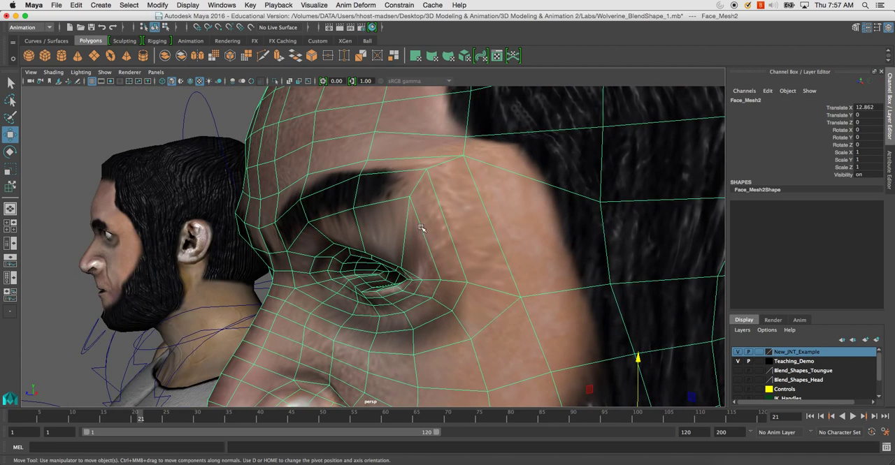
# Switch to the Modeling menu set and activate the Sculpt Tool from Mesh Tools > Sculpting Tools
pyautogui.click(46, 39)
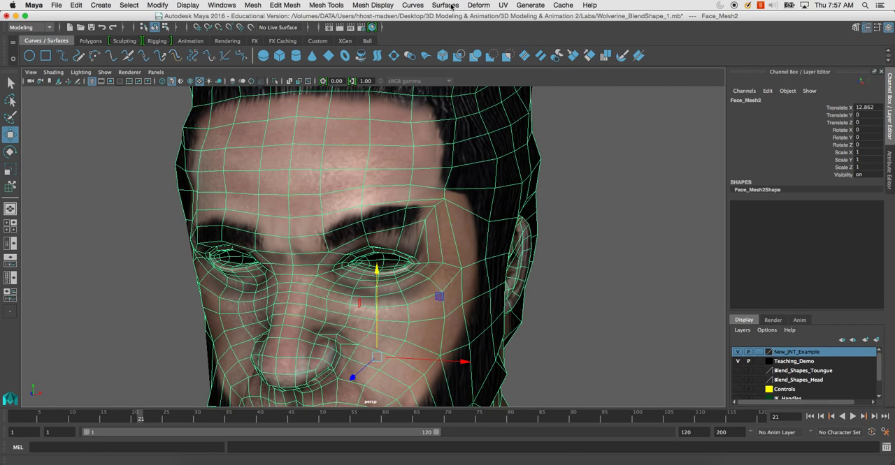
pyautogui.click(285, 6)
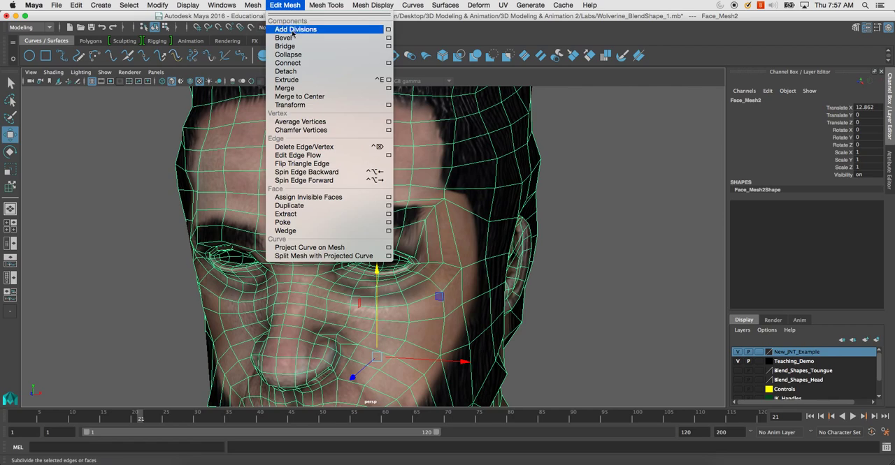
pyautogui.moveTo(299, 121)
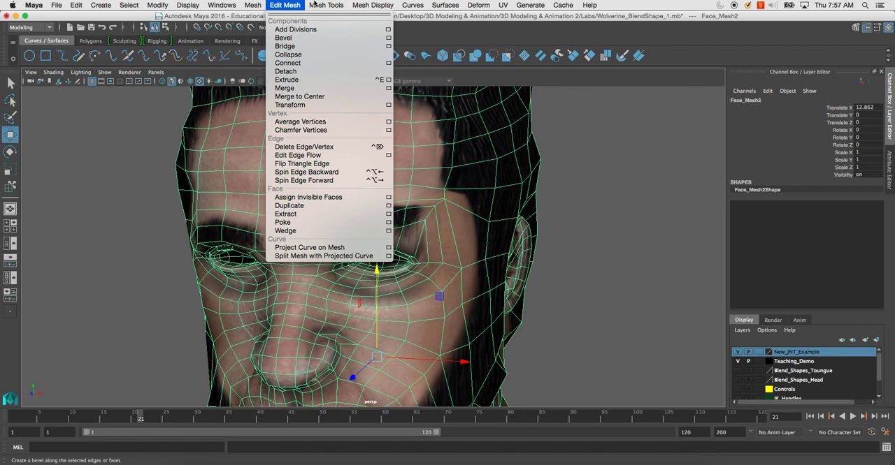
pyautogui.click(327, 5)
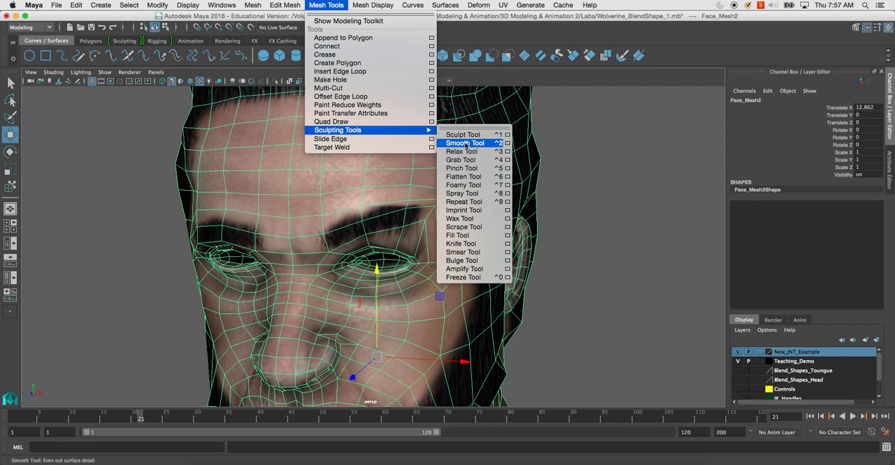
pyautogui.click(464, 142)
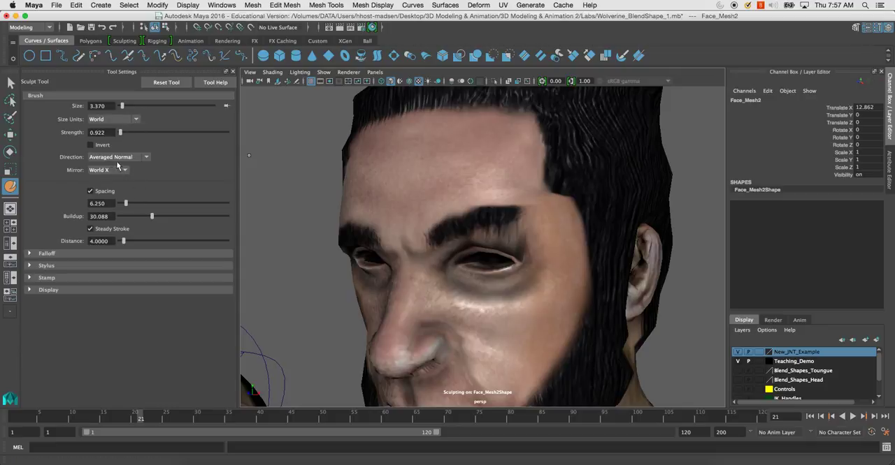
# Reduce the sculpt brush Size with Mirror set to Off, then browse the other sculpting brushes
pyautogui.click(106, 170)
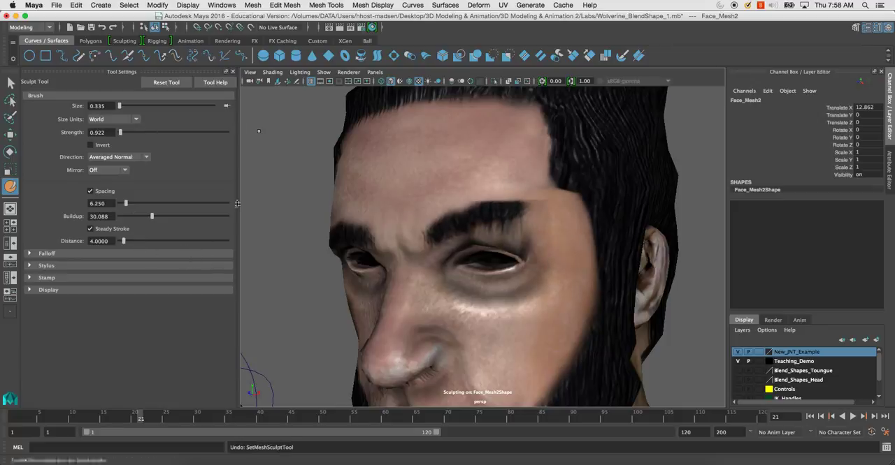
pyautogui.click(326, 6)
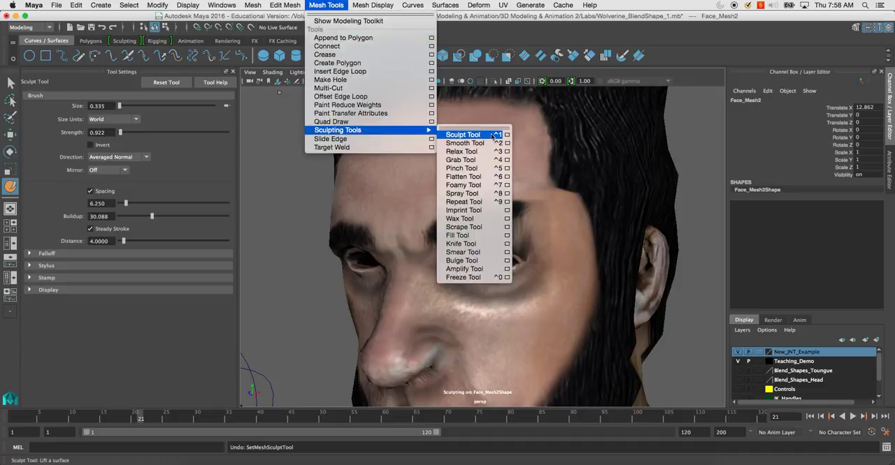
pyautogui.moveTo(461, 161)
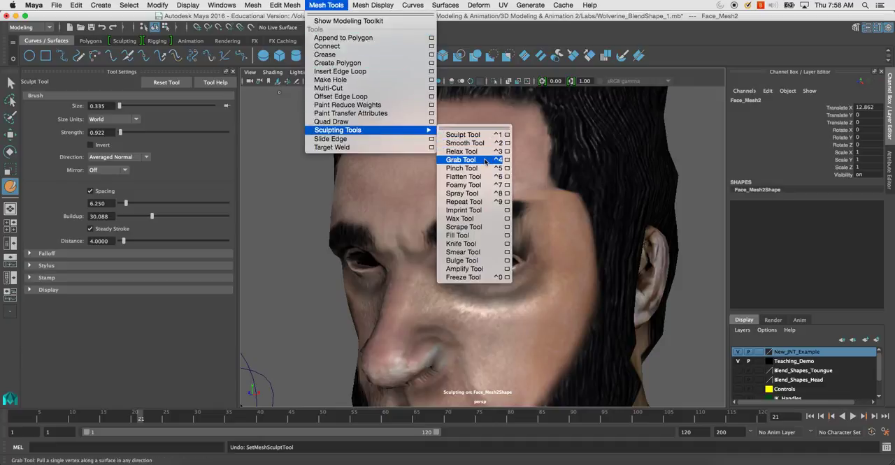
pyautogui.moveTo(464, 176)
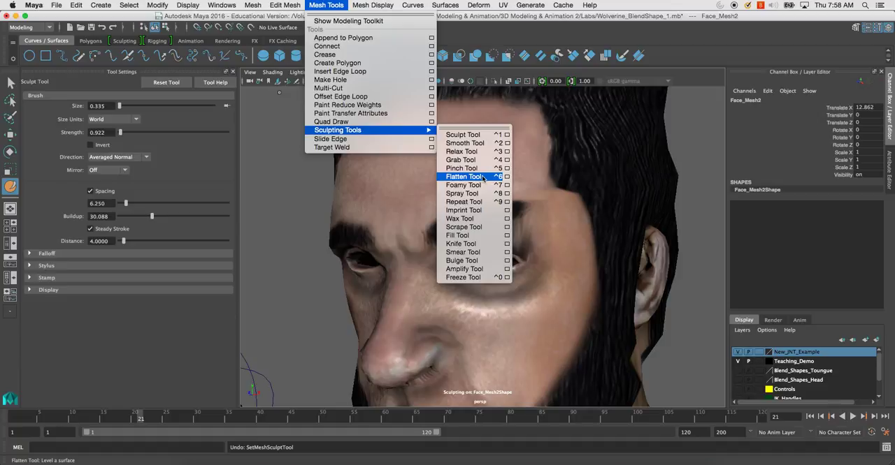
pyautogui.moveTo(464, 201)
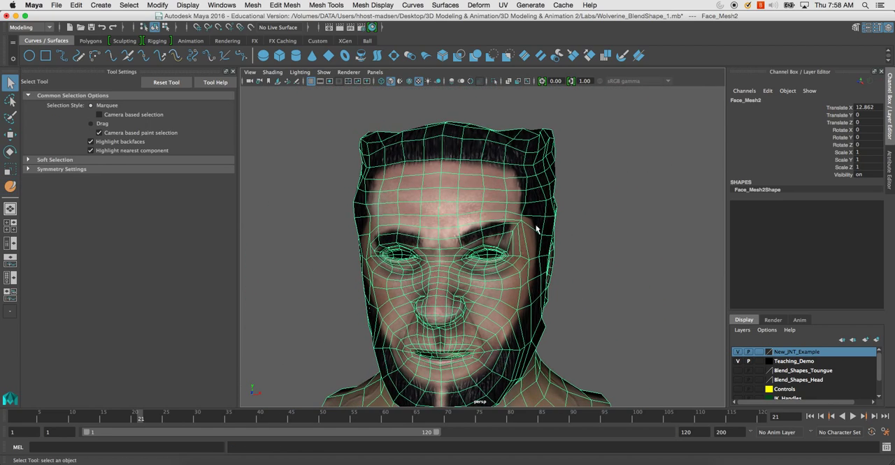
# Zoom out to frame the full Wolverine character alongside the duplicate face bust
pyautogui.moveTo(533, 231); pyautogui.dragTo(399, 204)
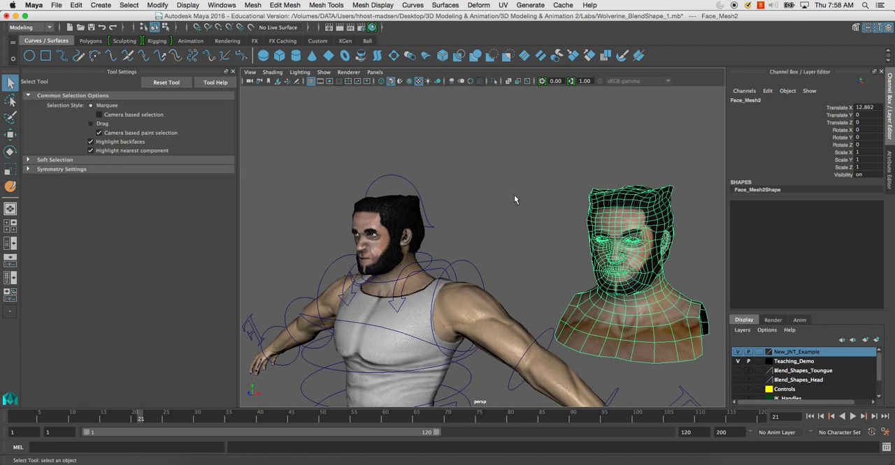
pyautogui.moveTo(630, 215)
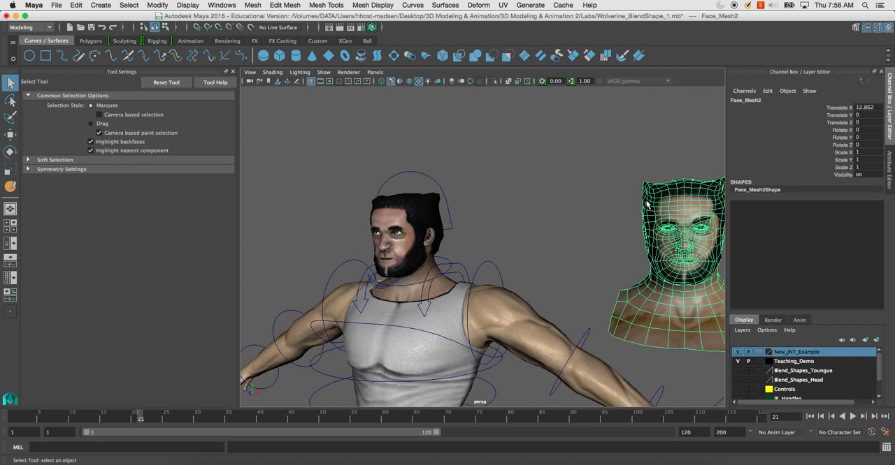
pyautogui.moveTo(737, 143)
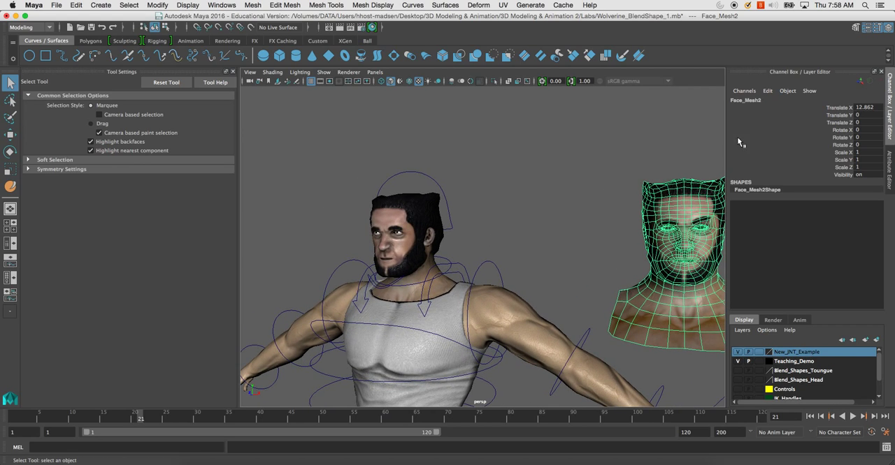
# Select the L_Outer_Brow_Up target head so it can pair with Face_Mesh1
pyautogui.doubleClick(745, 101)
pyautogui.write('L_Outer_Brow_Up')
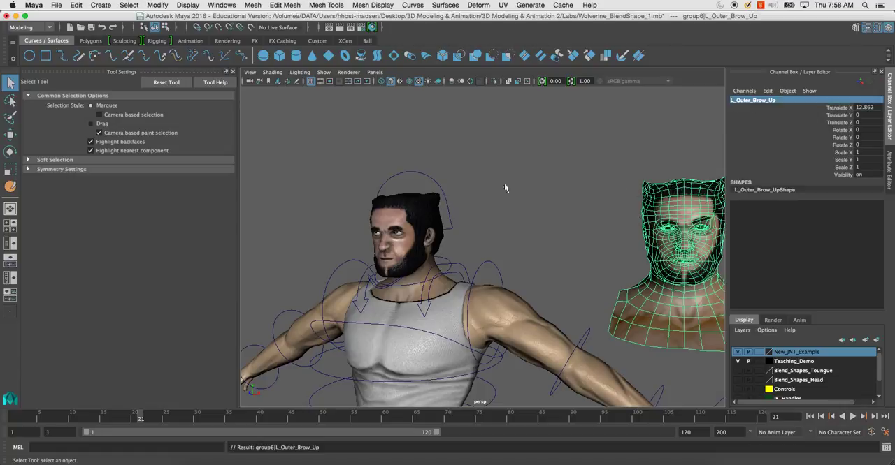
pyautogui.moveTo(408, 235)
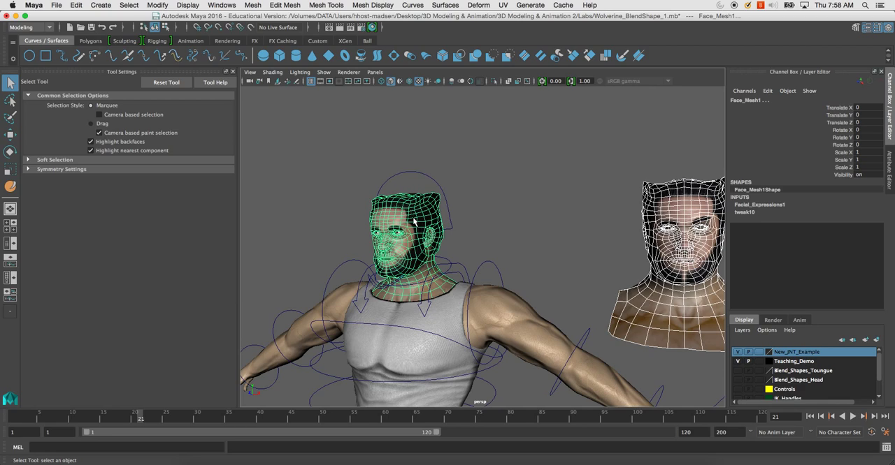
pyautogui.moveTo(427, 231)
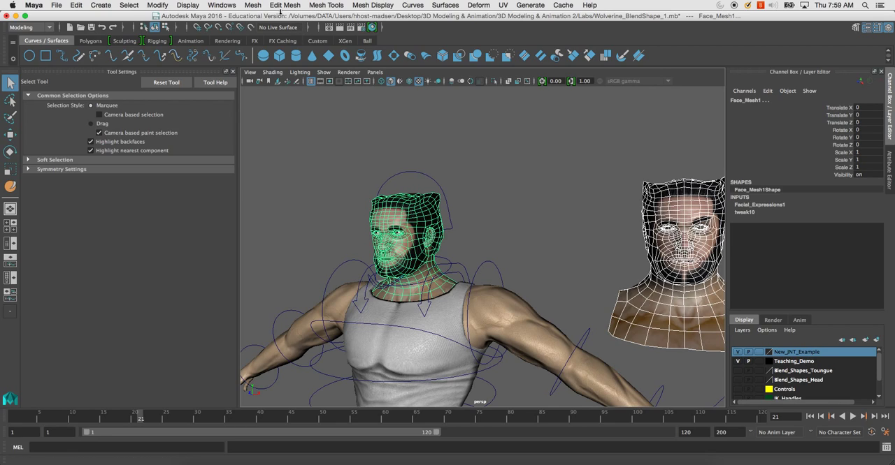
# From the Animation menu set, add L_Outer_Brow_Up as a target of Facial_Expressions1 via Anim Deform > Blend Shape > Add
pyautogui.click(29, 28)
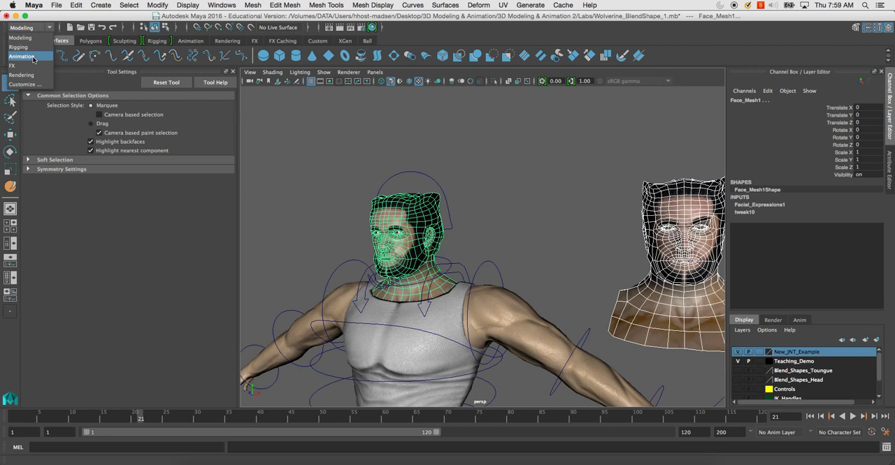
pyautogui.click(357, 6)
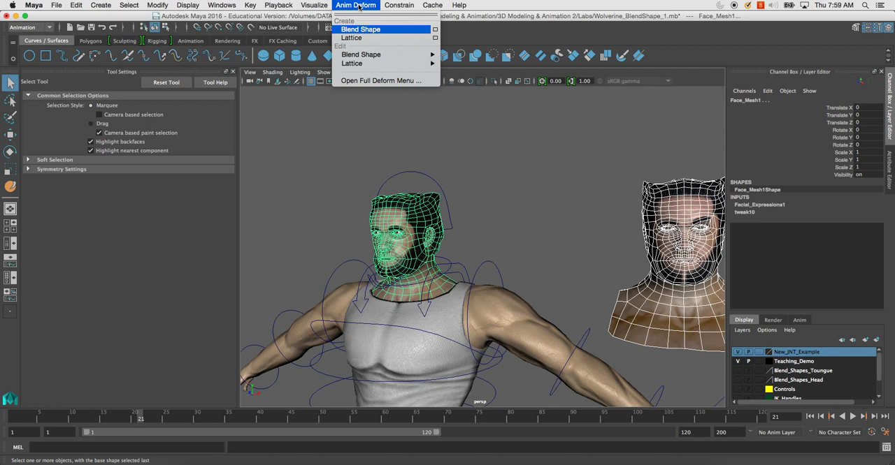
pyautogui.moveTo(361, 54)
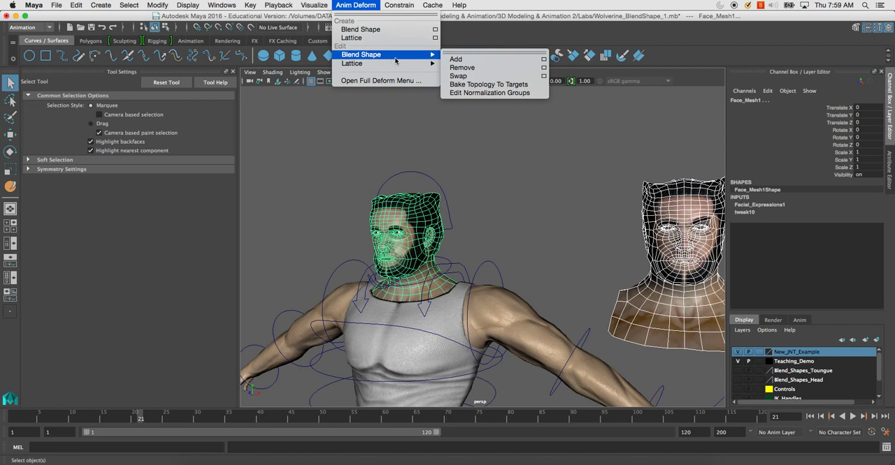
pyautogui.click(455, 59)
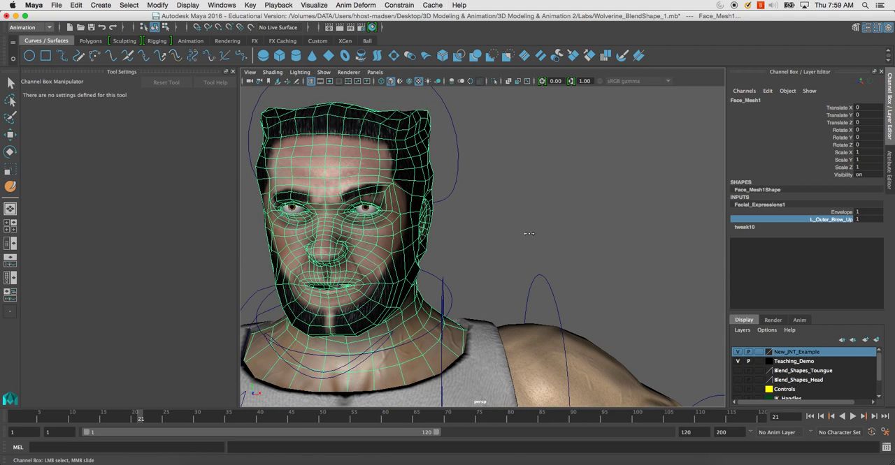
pyautogui.click(11, 81)
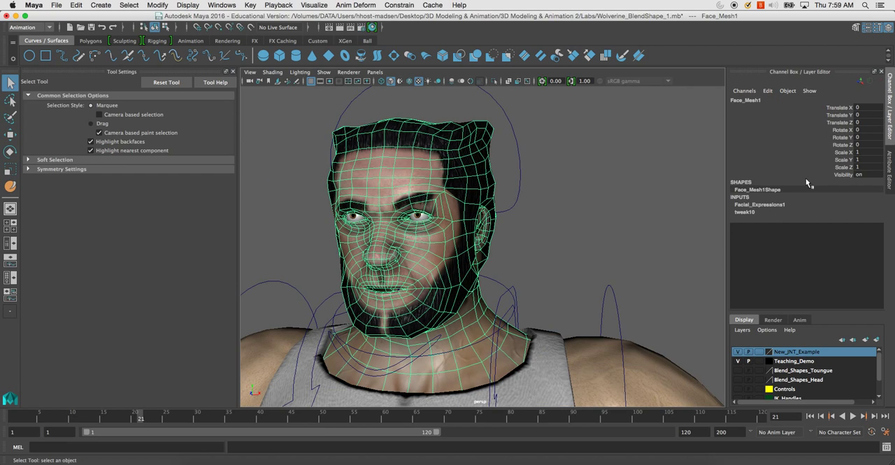
pyautogui.click(760, 205)
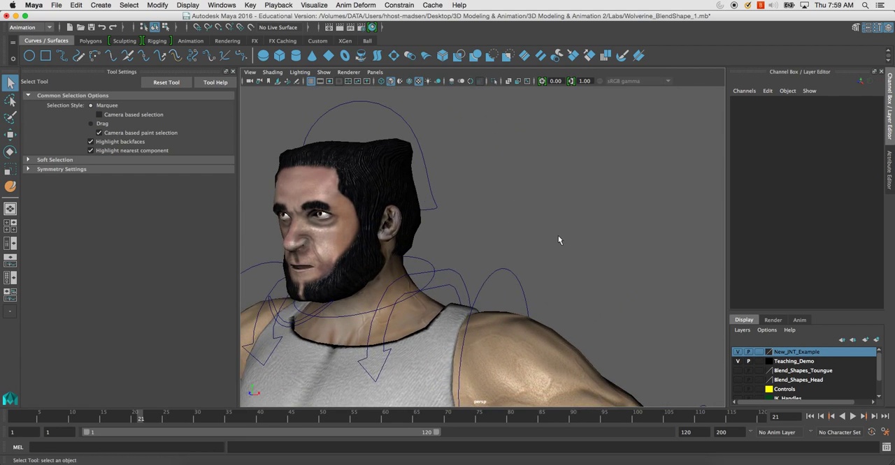
# Frame the L_Outer_Brow_Down bust and push its outer brow vertices downward with soft select
pyautogui.moveTo(559, 241); pyautogui.dragTo(471, 229)
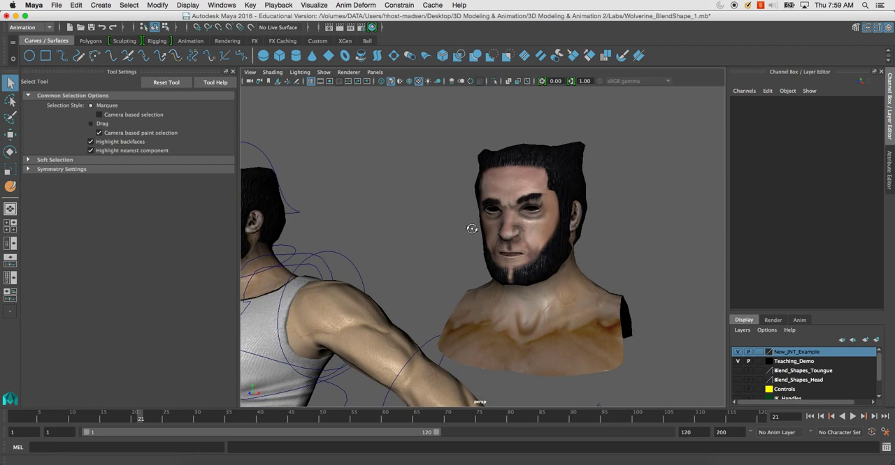
pyautogui.moveTo(471, 229); pyautogui.dragTo(431, 232)
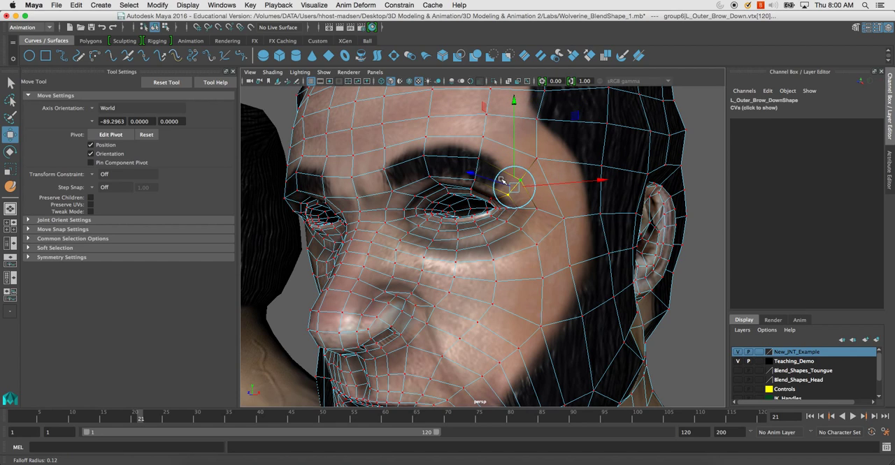
pyautogui.moveTo(514, 181); pyautogui.dragTo(528, 162)
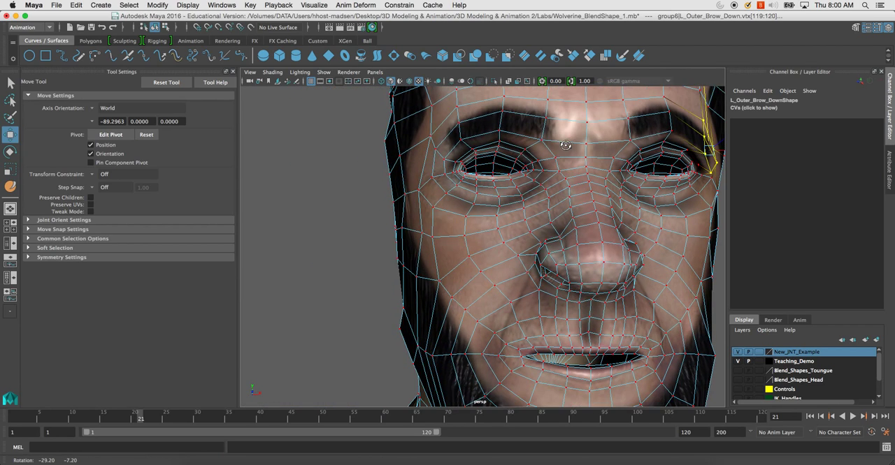
# Smooth the moved brow with Average Vertices, return to object mode and pull back to the full scene
pyautogui.rightClick(531, 168)
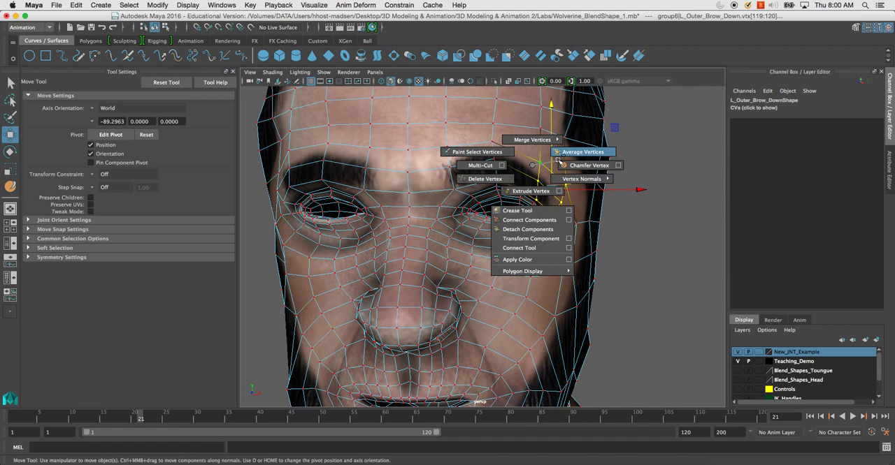
pyautogui.click(582, 151)
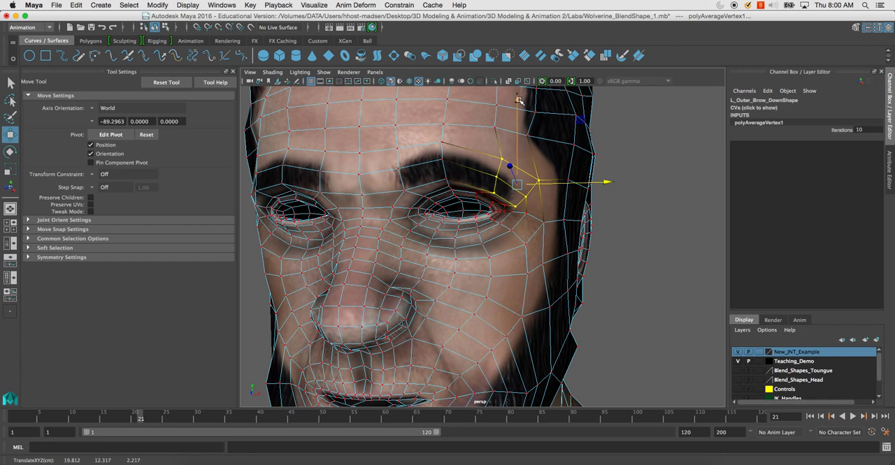
pyautogui.rightClick(453, 155)
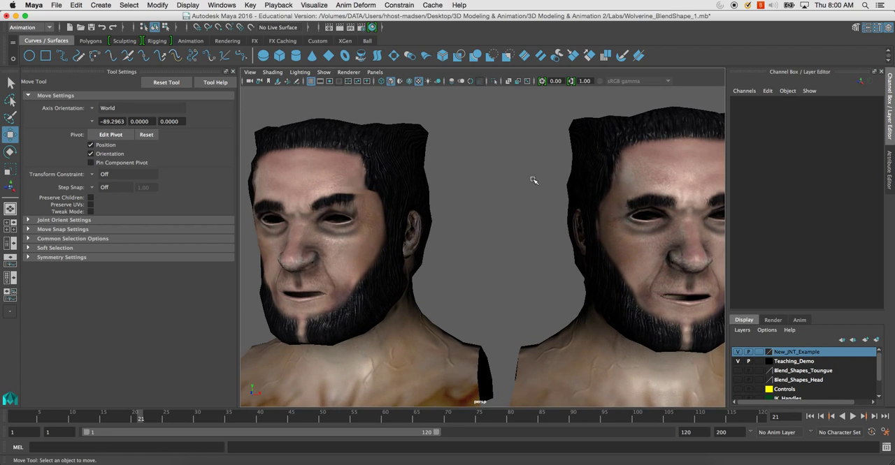
pyautogui.moveTo(534, 181); pyautogui.dragTo(491, 182)
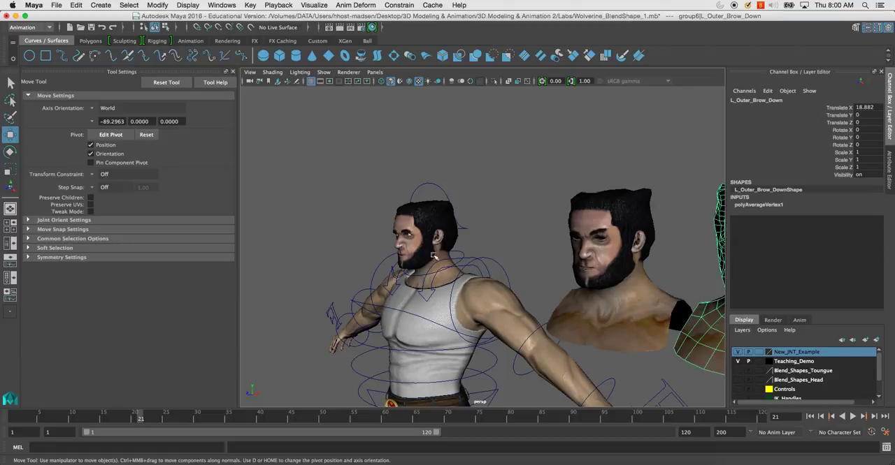
# Add L_Outer_Brow_Down as a target on the Facial_Expressions1 blend shape
pyautogui.click(427, 238)
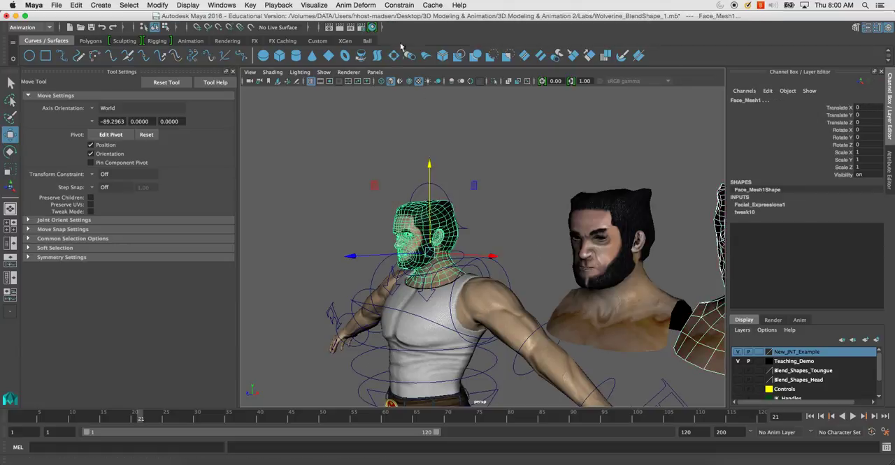
pyautogui.click(355, 6)
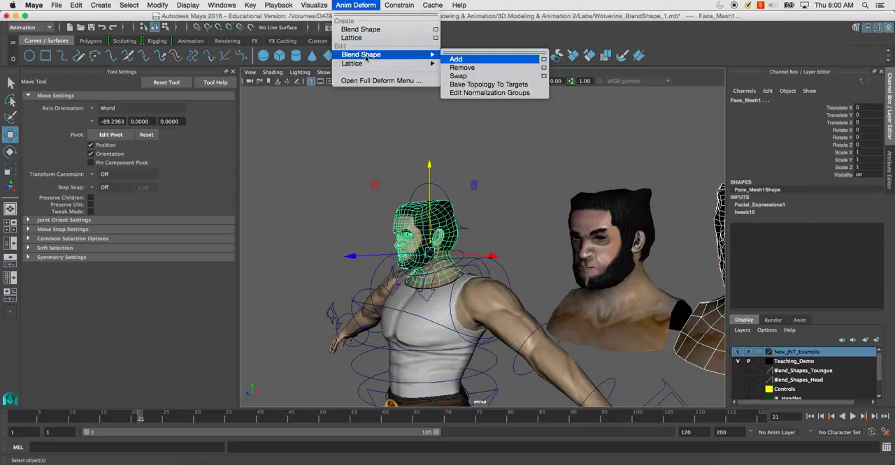
pyautogui.click(456, 59)
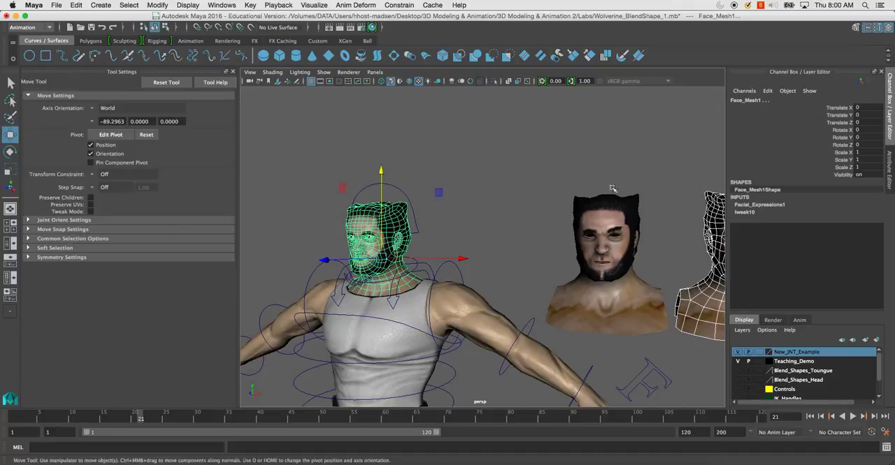
# Add the remaining selected brow heads as targets via the Blend Shape Add options
pyautogui.click(355, 5)
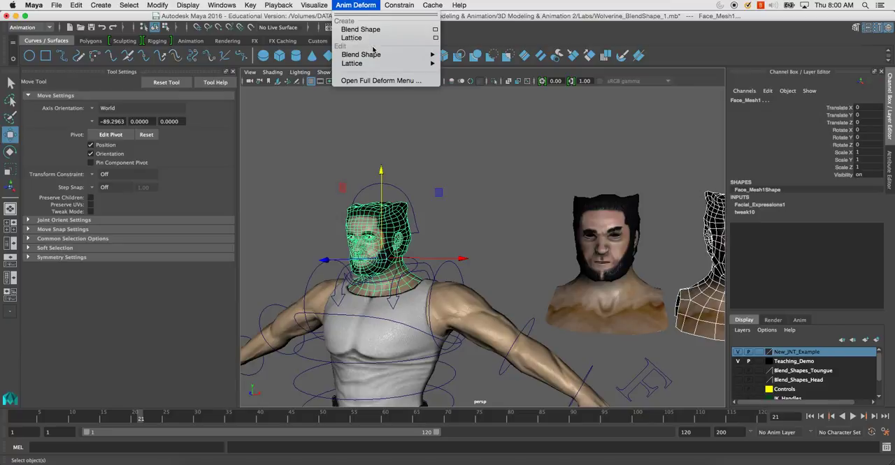
pyautogui.moveTo(361, 53)
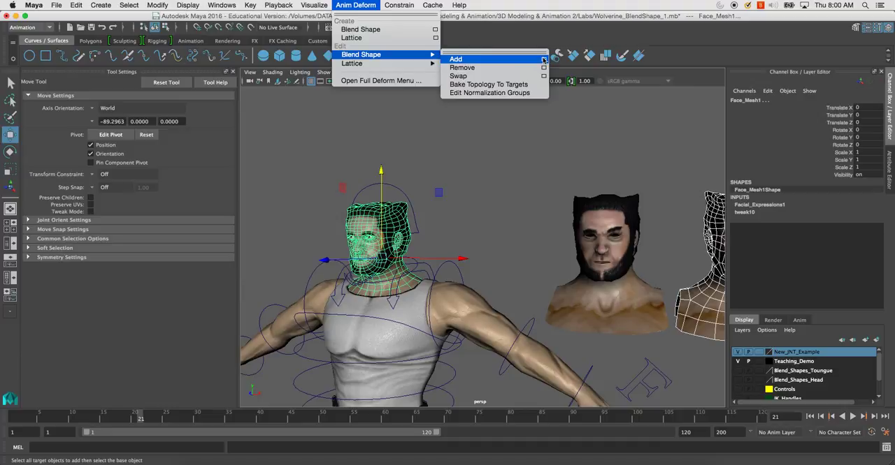
pyautogui.click(542, 59)
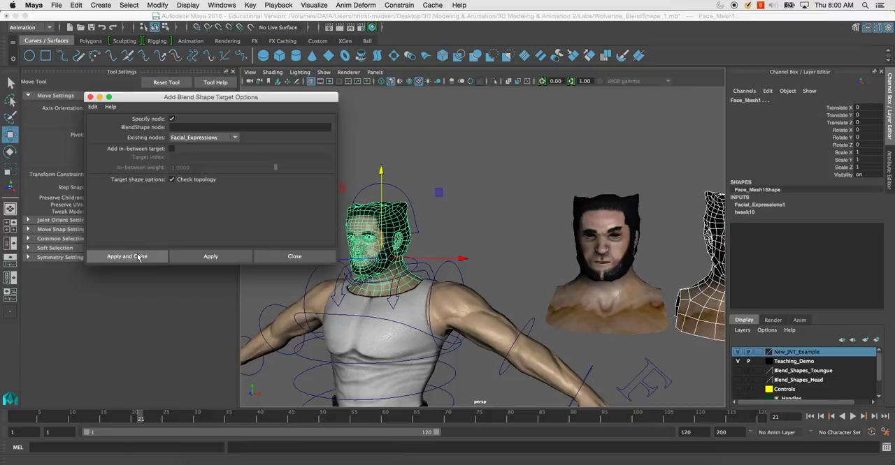
pyautogui.click(126, 257)
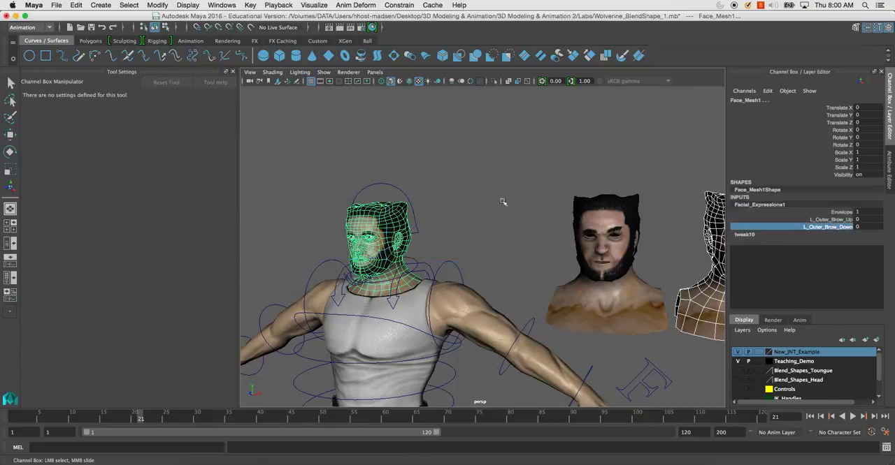
pyautogui.click(803, 220)
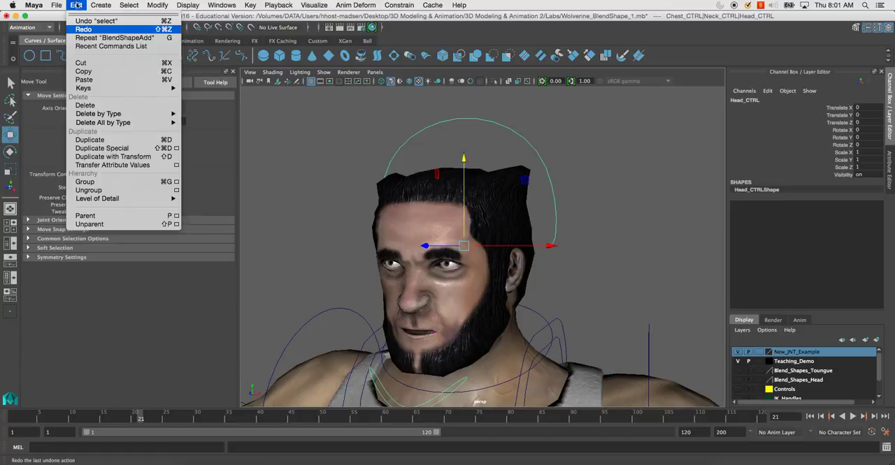
pyautogui.moveTo(84, 105)
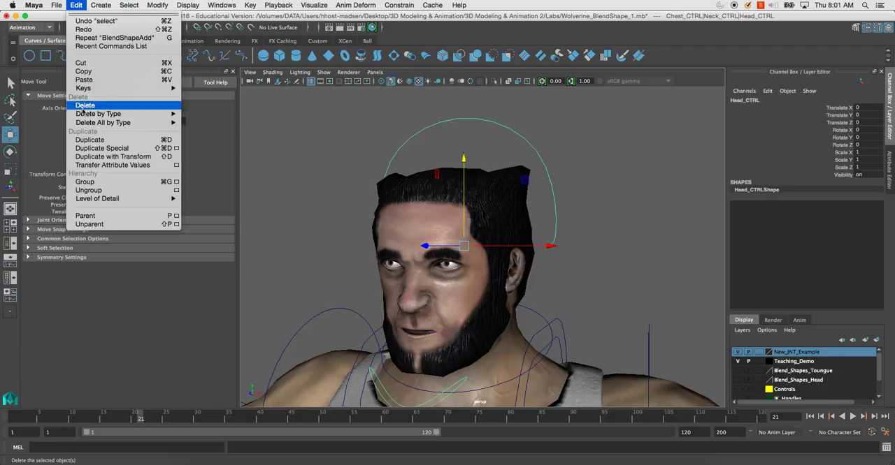
# Add a Facial_Expressions divider attribute to Head_CTRL
pyautogui.click(157, 5)
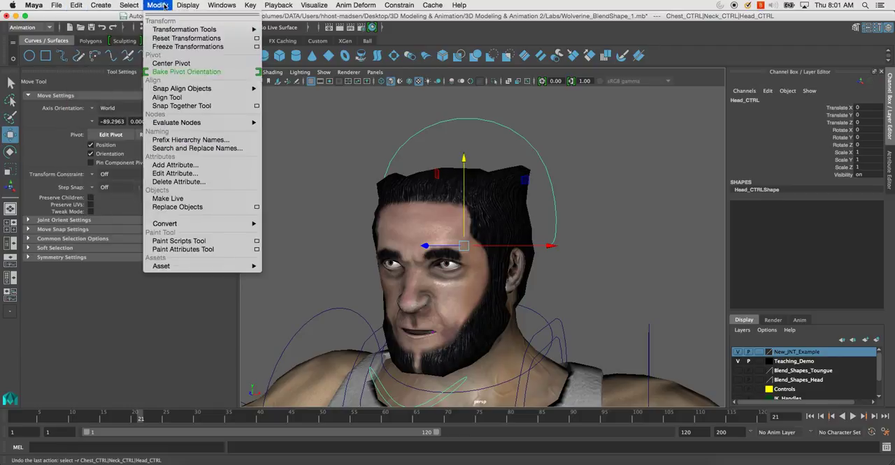
pyautogui.click(175, 165)
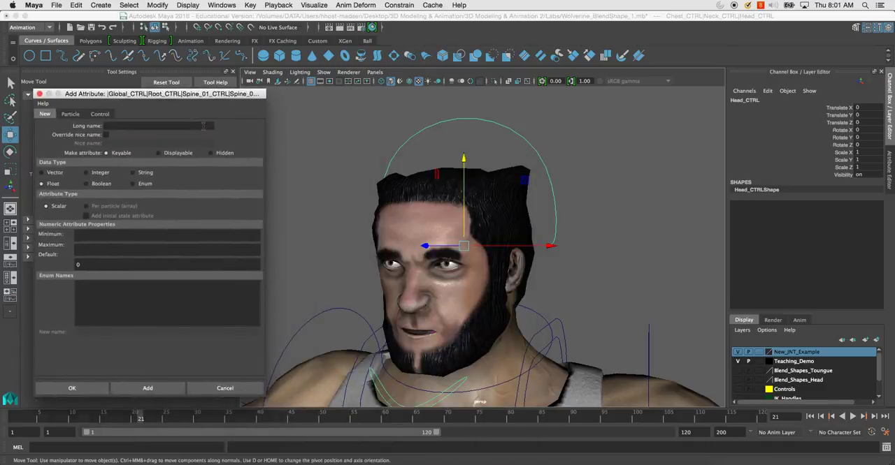
pyautogui.write('L_Outer')
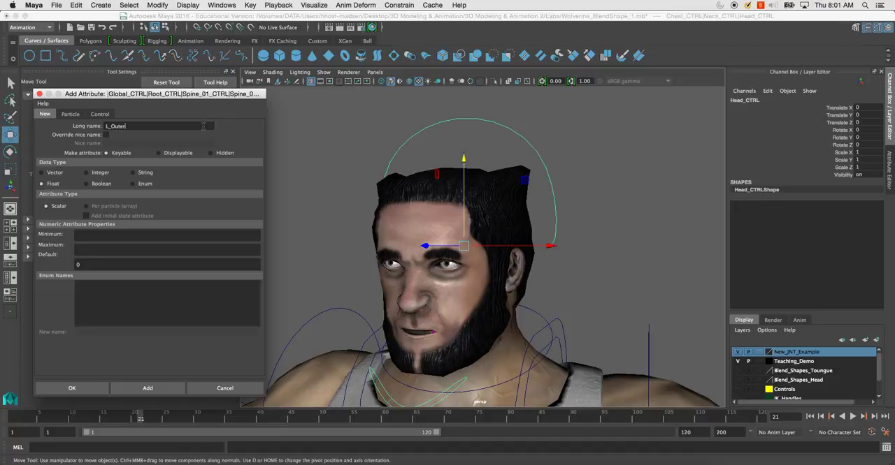
pyautogui.write('_Brow')
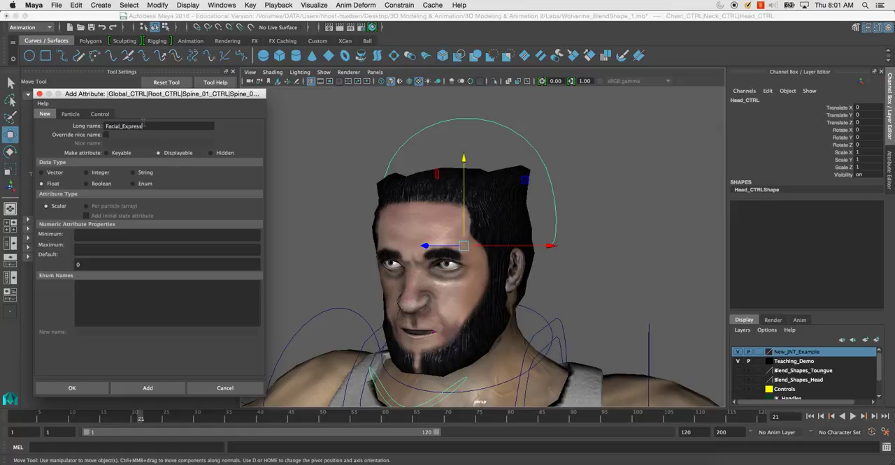
pyautogui.write('ions')
pyautogui.click(167, 235)
pyautogui.write('0')
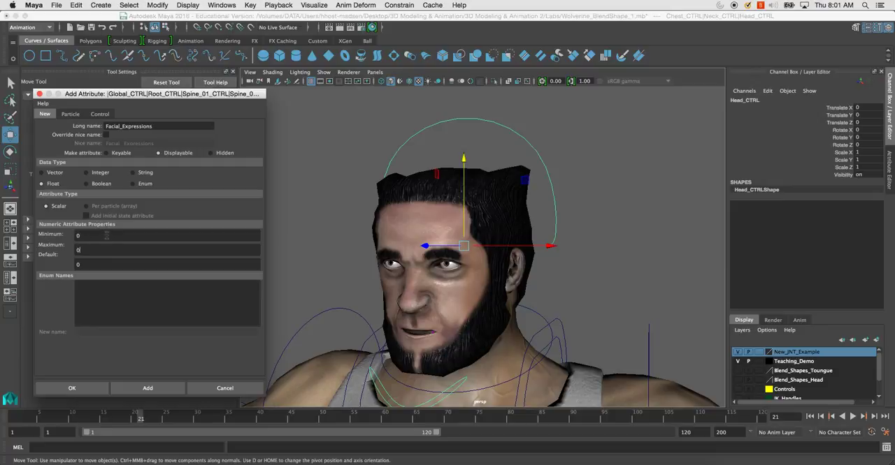
pyautogui.click(148, 389)
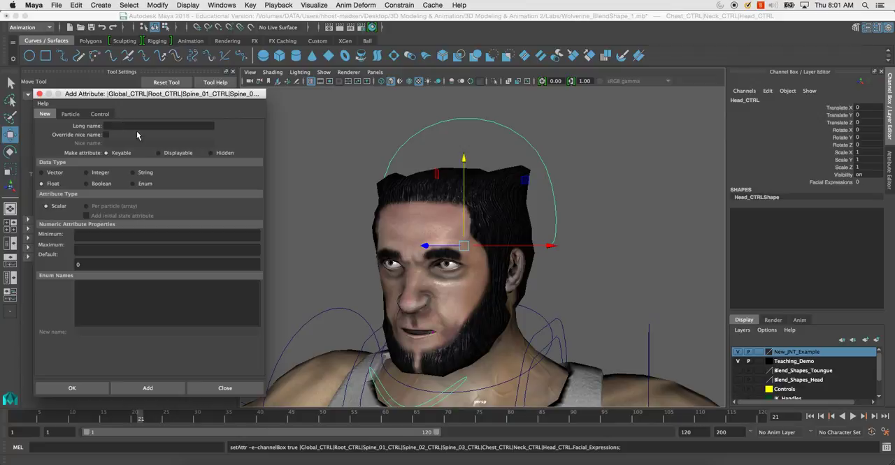
# Add the lOuterBrow attribute with its min/max range to Head_CTRL
pyautogui.write('L_o')
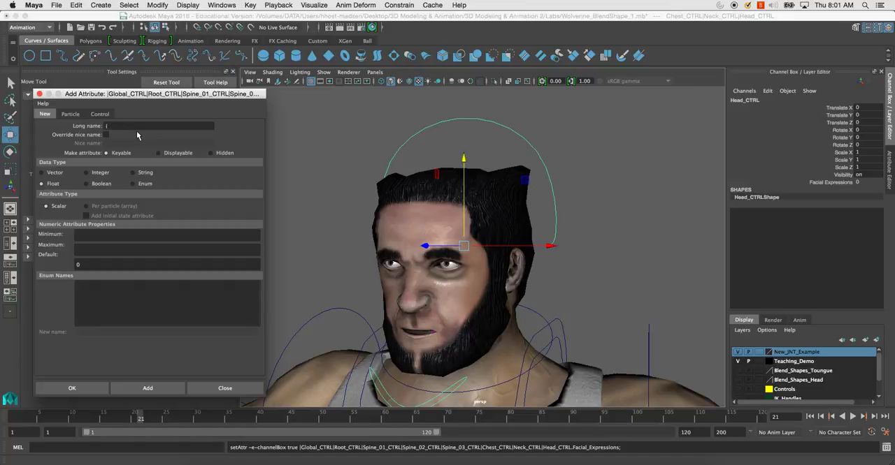
pyautogui.write('lOuterBrow')
pyautogui.click(166, 235)
pyautogui.write('-1')
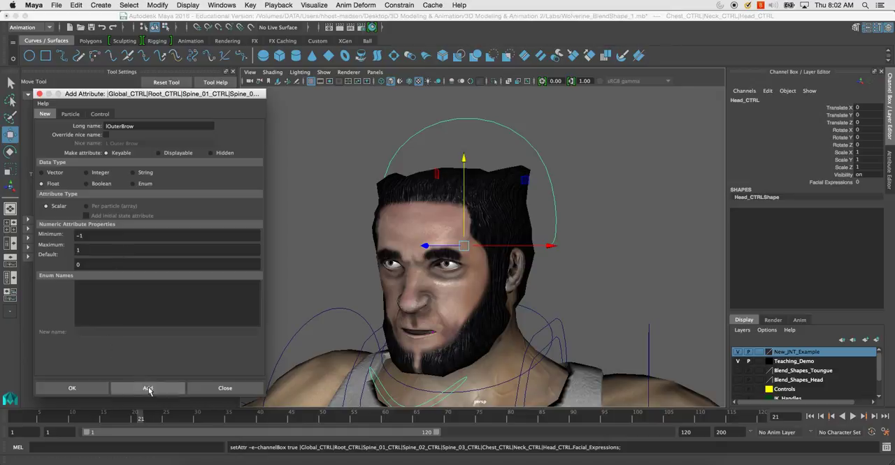
pyautogui.click(149, 389)
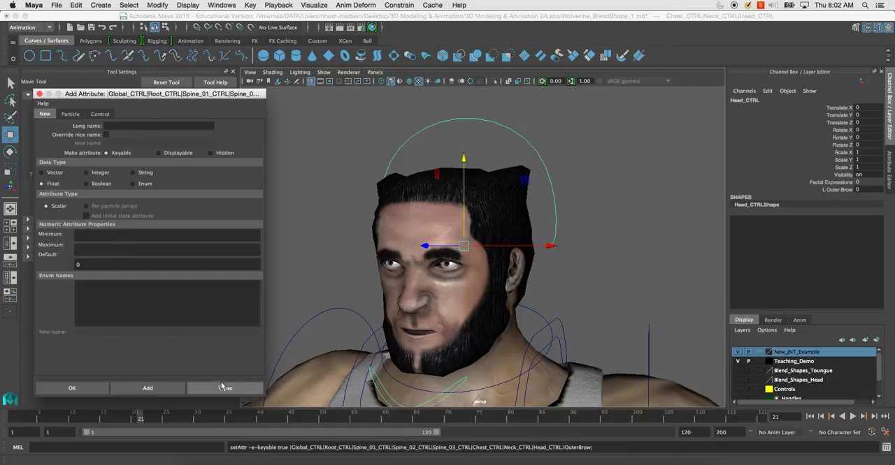
pyautogui.click(225, 388)
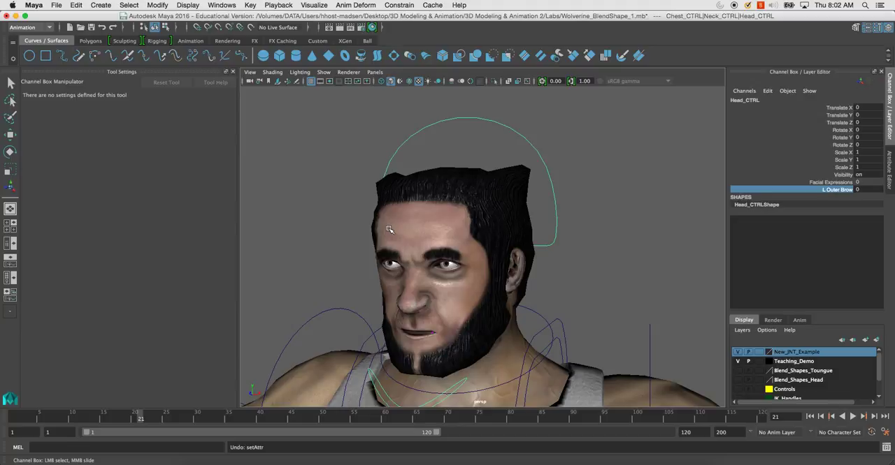
pyautogui.moveTo(385, 229)
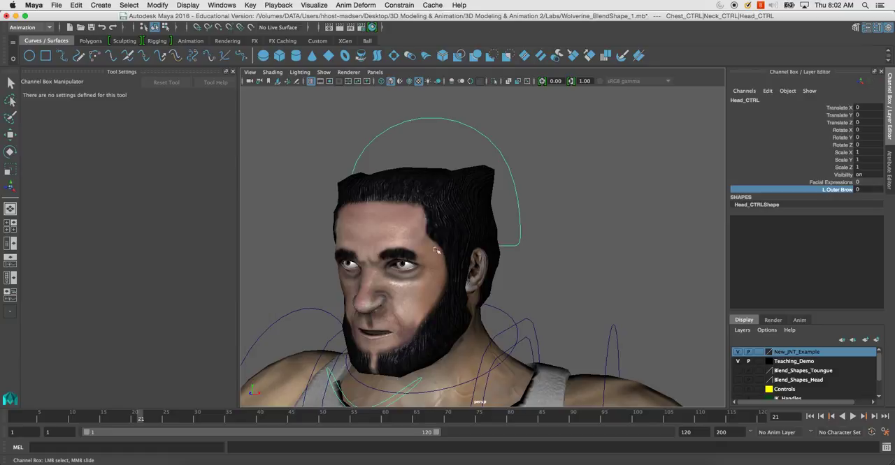
pyautogui.moveTo(411, 268)
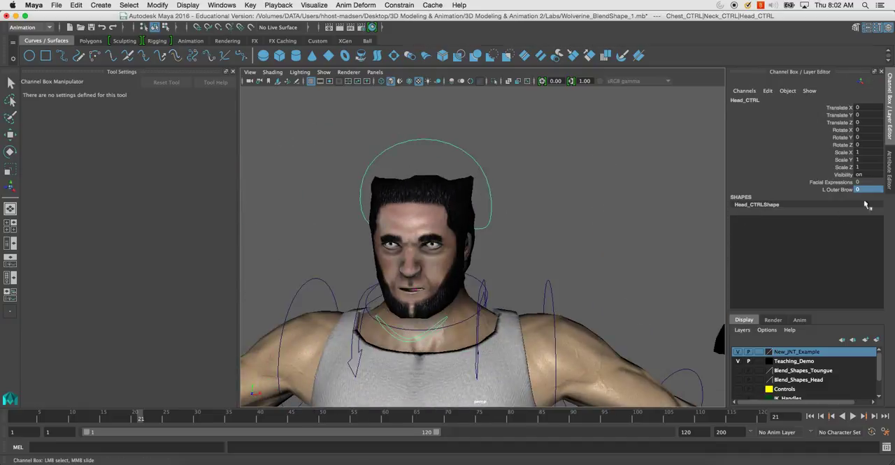
pyautogui.click(250, 6)
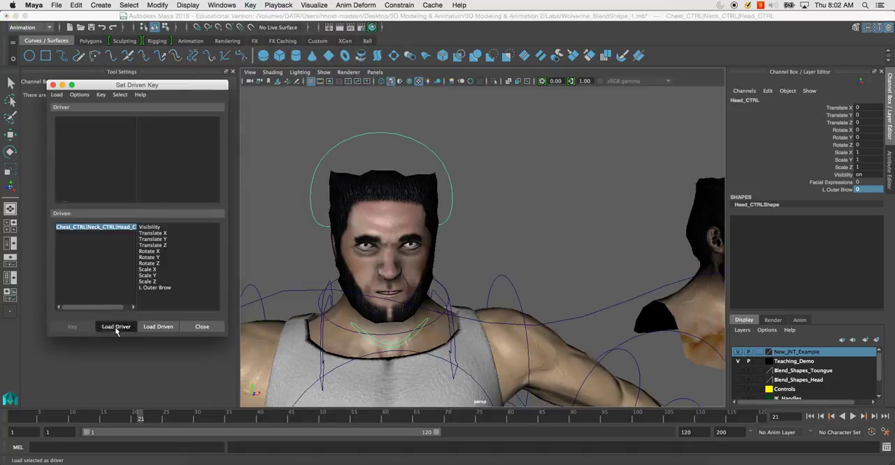
# Load Head_CTRL as driver and view Facial_Expressions1 in Hypergraph: Connections
pyautogui.click(116, 327)
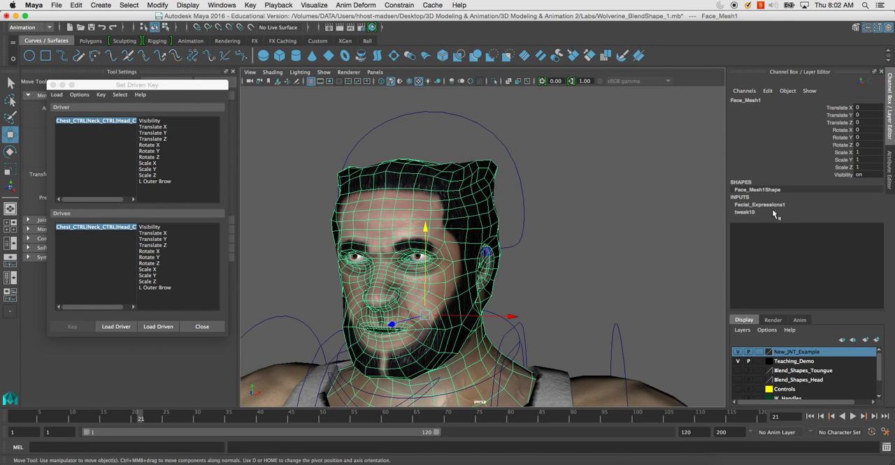
pyautogui.moveTo(173, 288)
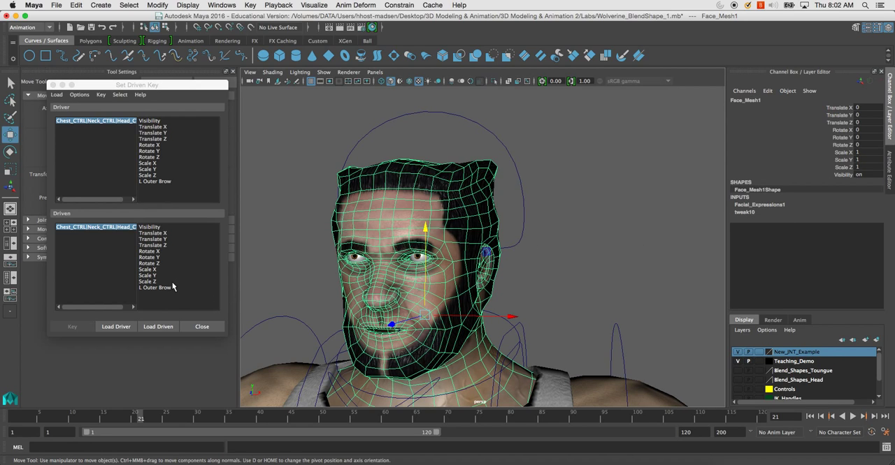
pyautogui.moveTo(692, 196)
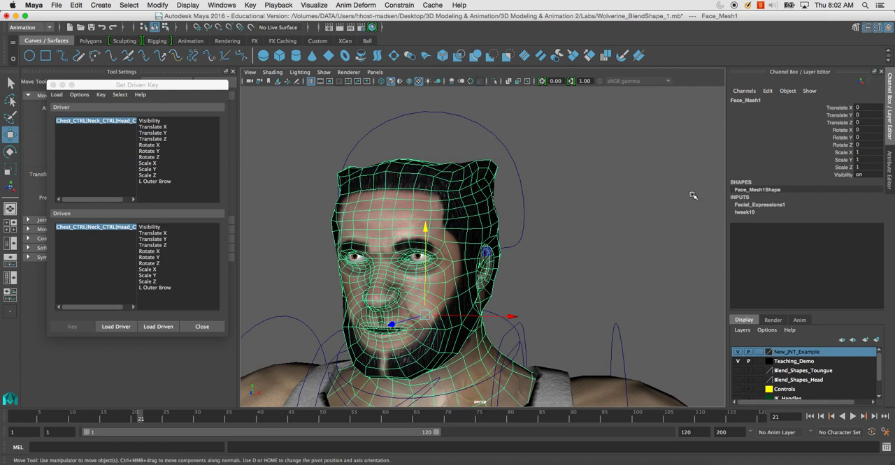
pyautogui.click(221, 6)
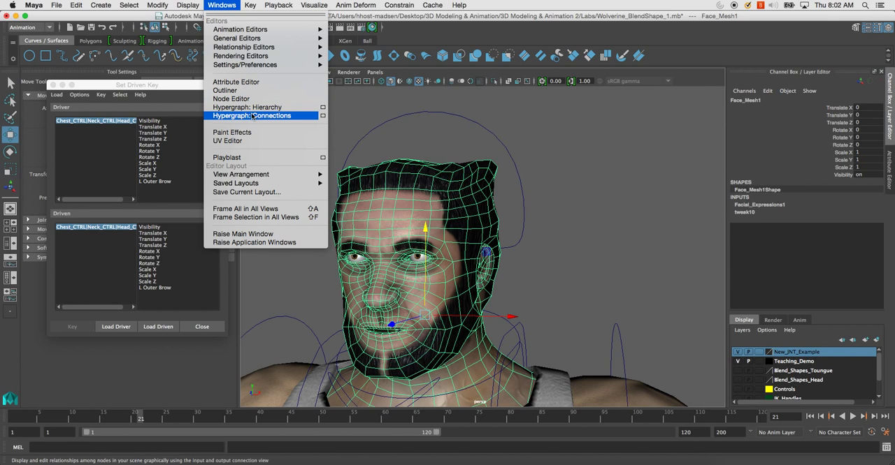
pyautogui.click(251, 116)
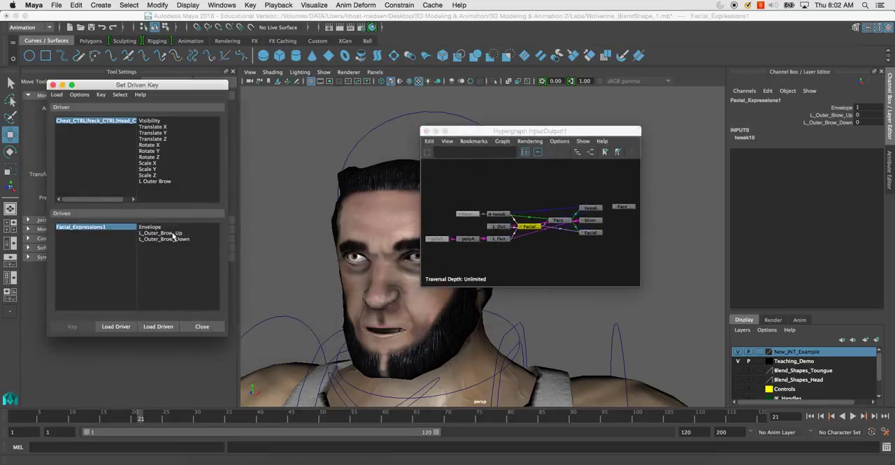
pyautogui.moveTo(528, 227)
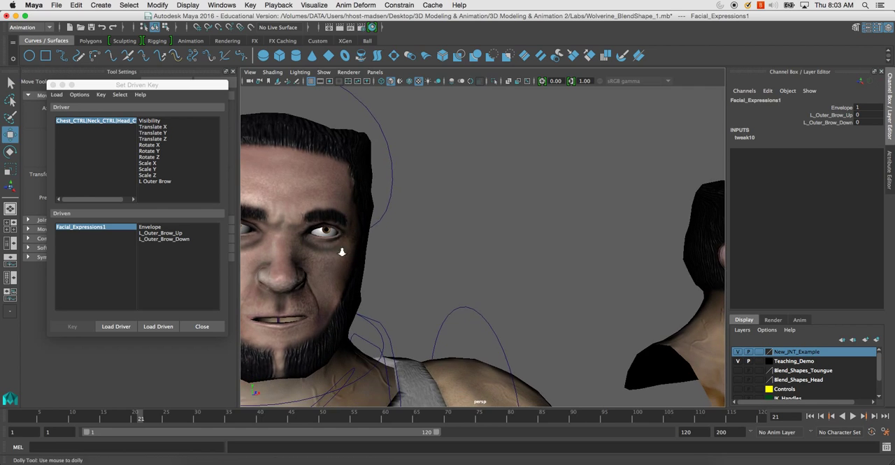
# Key neutral, raised and lowered outer brow poses driven by L Outer Brow, then close Set Driven Key
pyautogui.moveTo(343, 252); pyautogui.dragTo(419, 236)
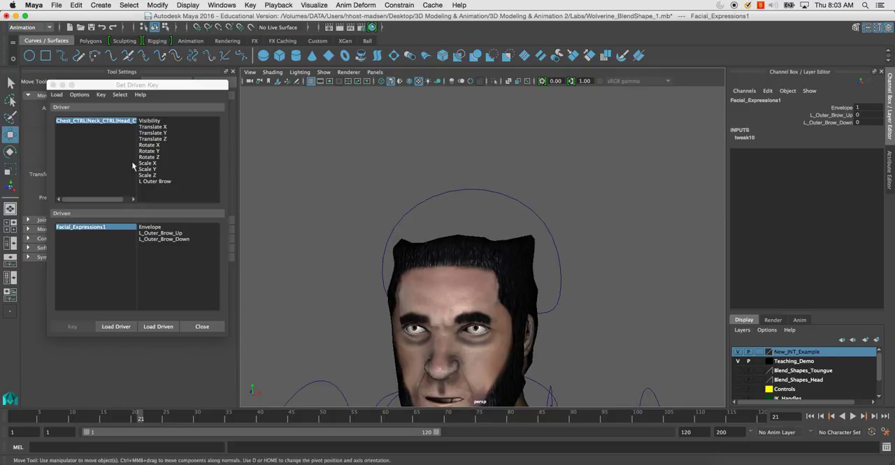
pyautogui.click(154, 182)
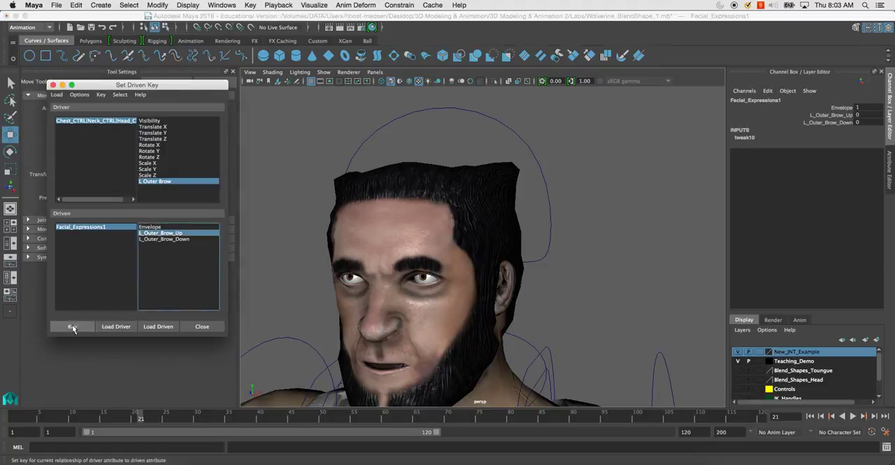
pyautogui.click(72, 327)
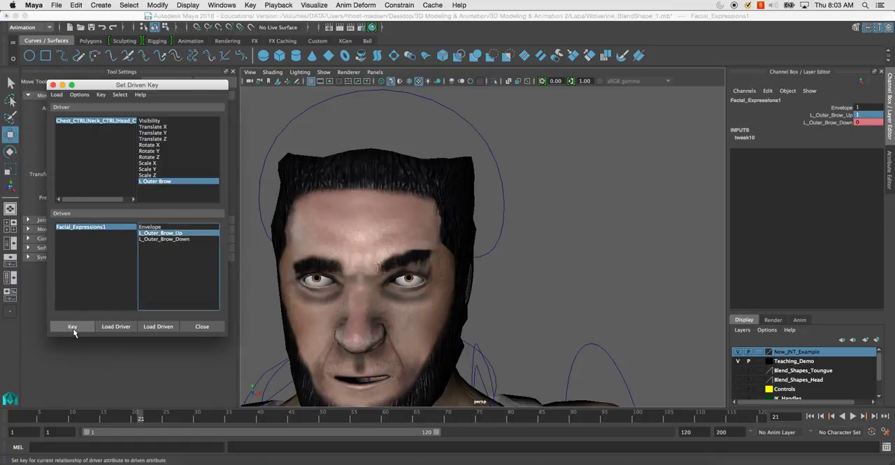
pyautogui.click(73, 327)
pyautogui.write('1')
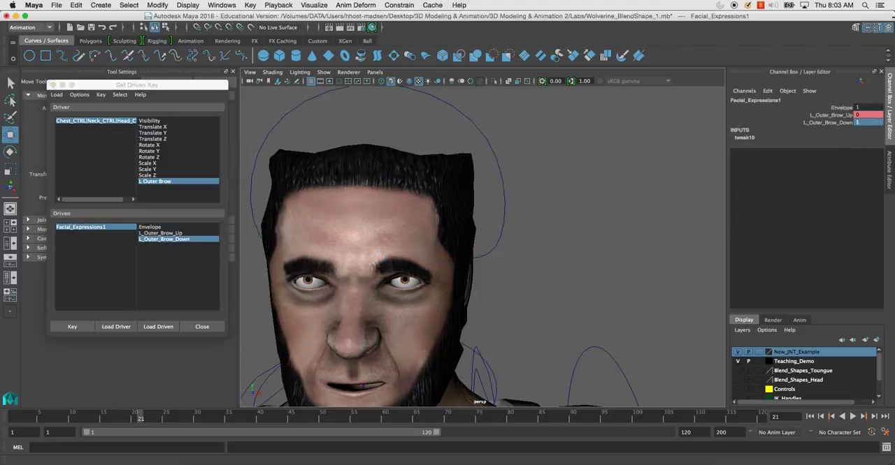
pyautogui.click(72, 327)
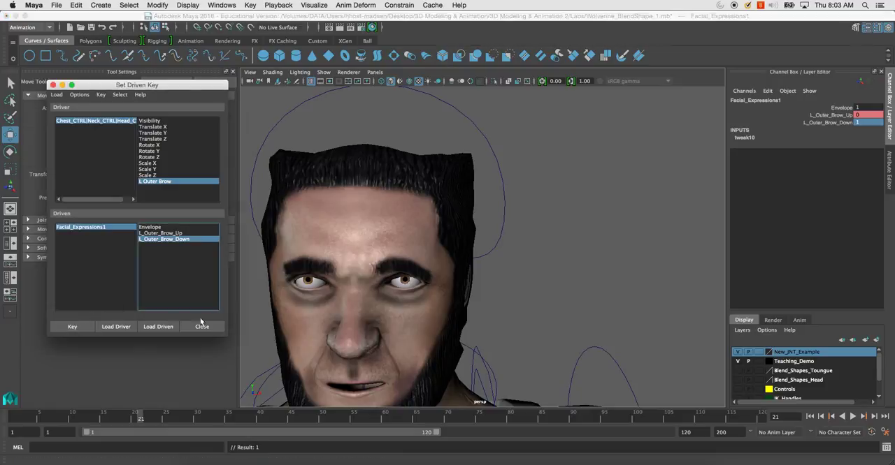
pyautogui.click(201, 327)
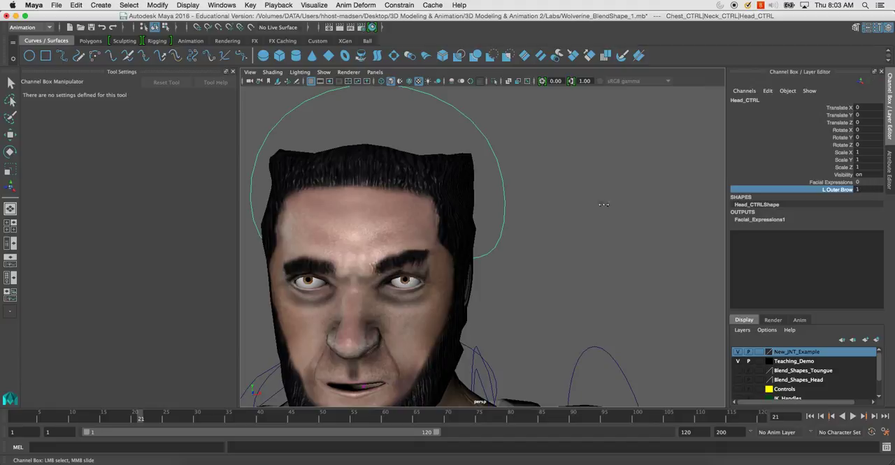
pyautogui.click(855, 190)
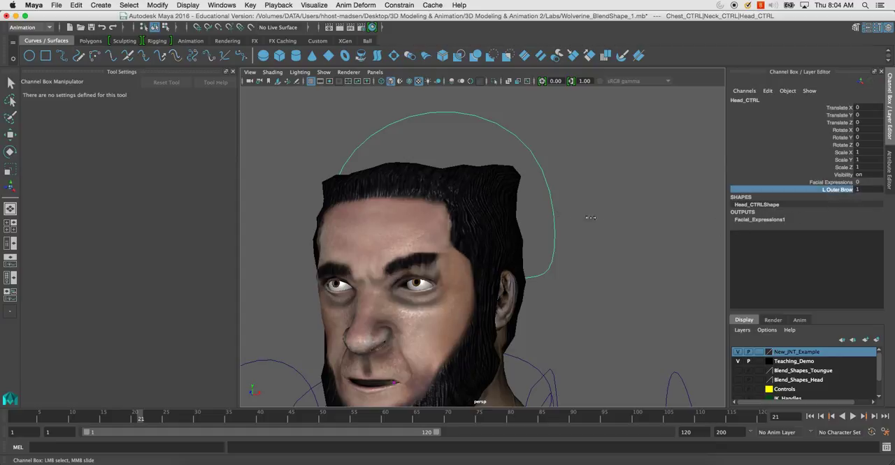
pyautogui.click(856, 190)
pyautogui.write('0')
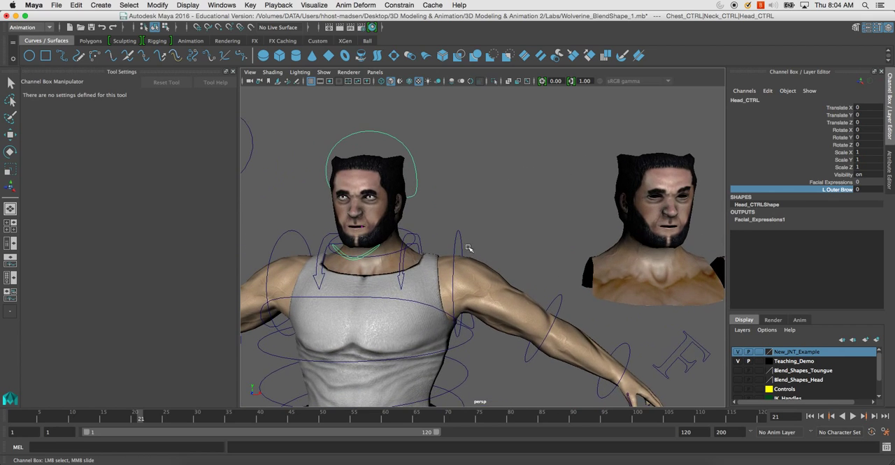
pyautogui.moveTo(468, 249); pyautogui.dragTo(419, 283)
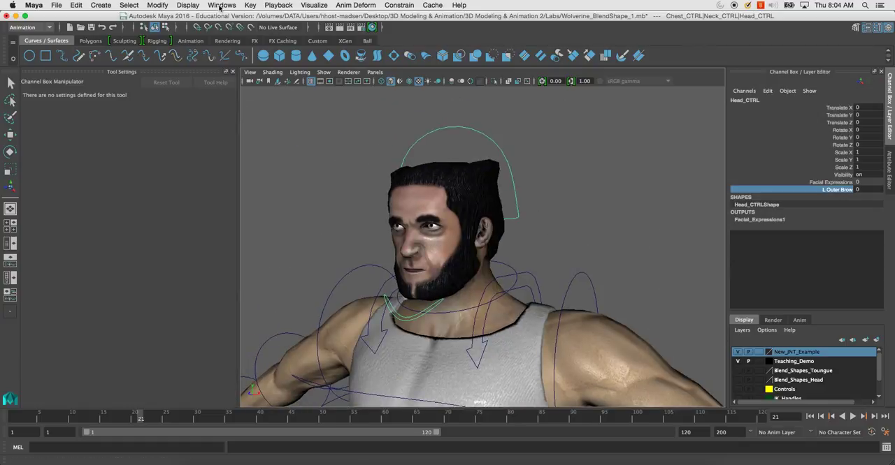
pyautogui.click(221, 6)
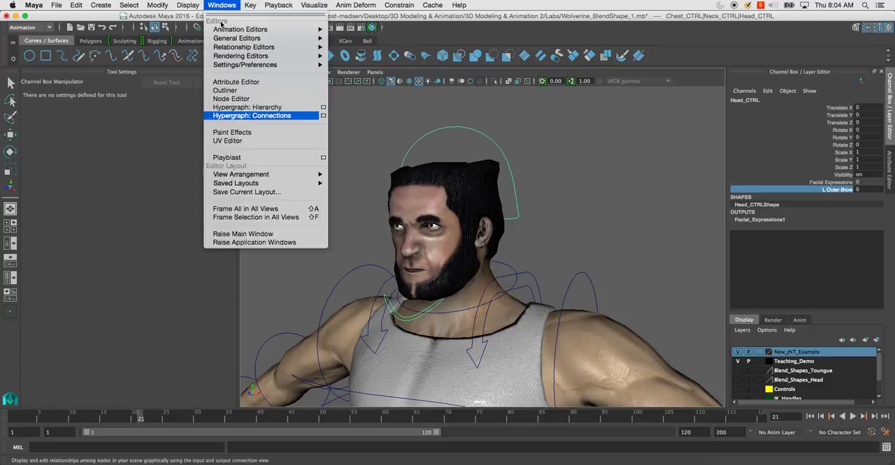
pyautogui.moveTo(263, 56)
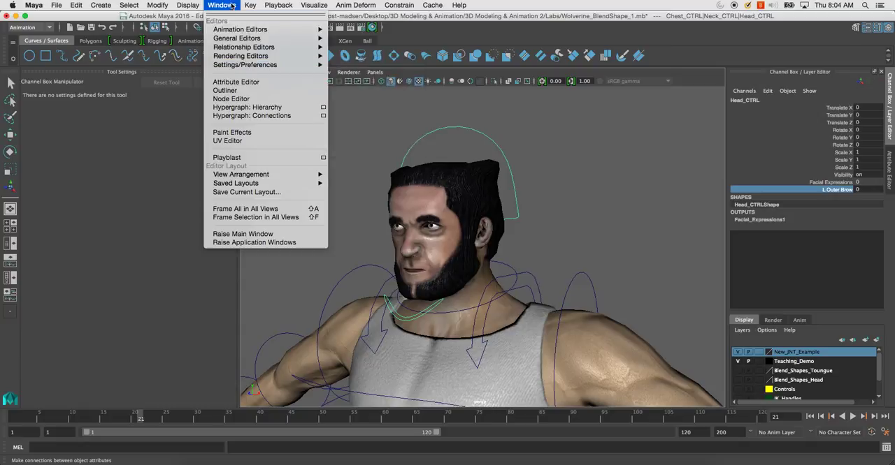
pyautogui.moveTo(243, 47)
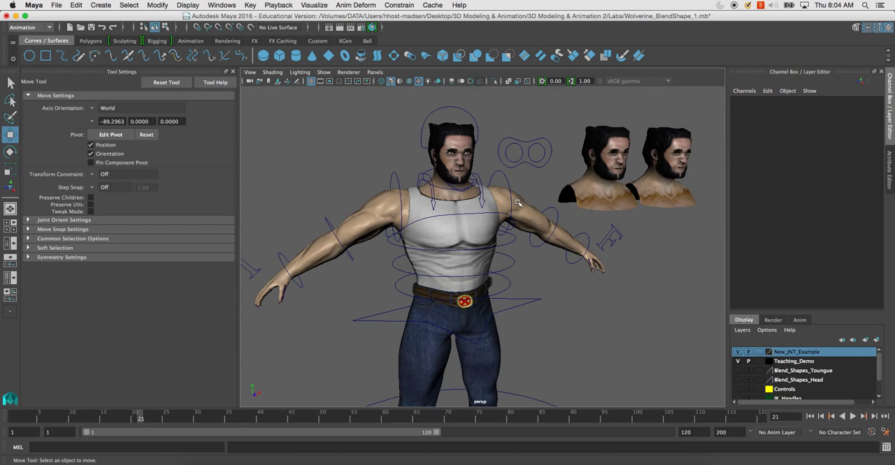
# Scroll through Head_CTRL's facial expression attributes in the Channel Box
pyautogui.scroll(-3)
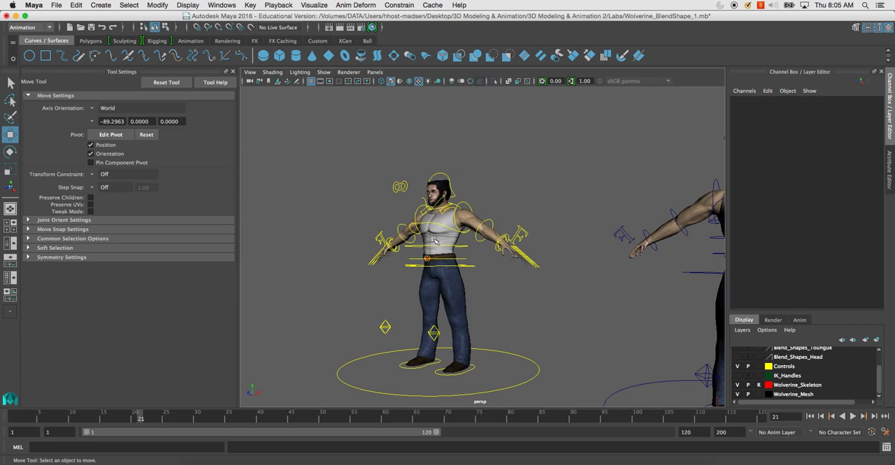
pyautogui.moveTo(390, 230)
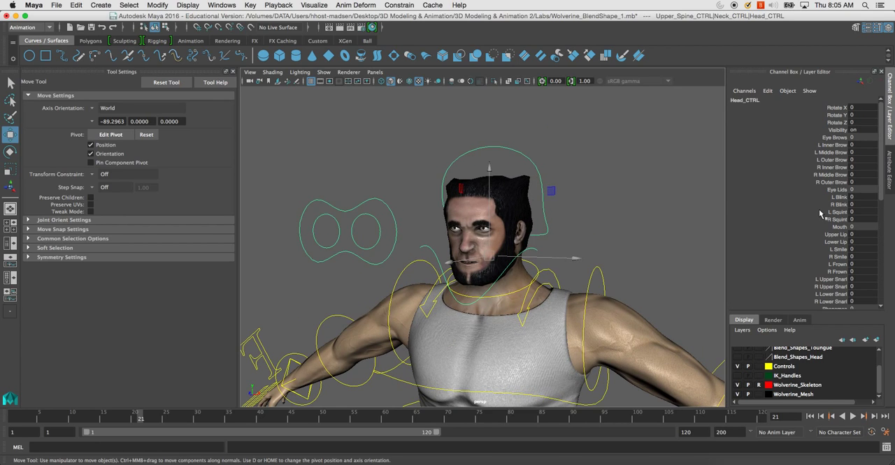
# Dial in the left inner, middle and right outer brow amounts for a frown
pyautogui.click(830, 146)
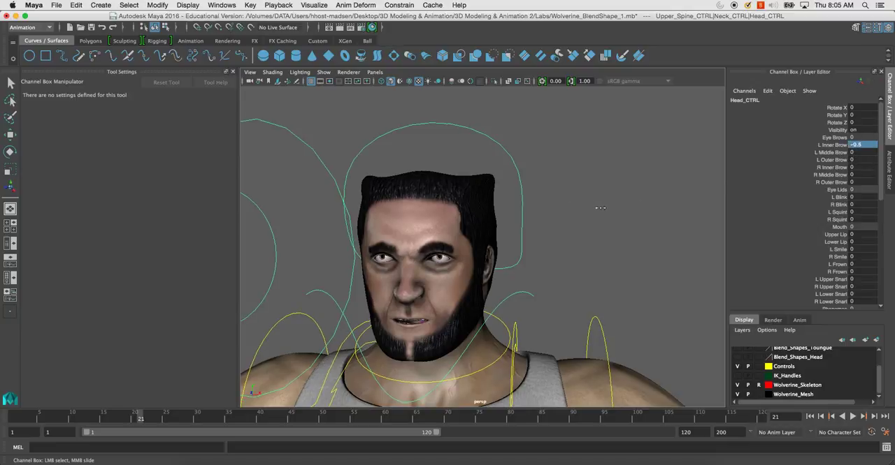
pyautogui.moveTo(856, 146); pyautogui.dragTo(880, 146)
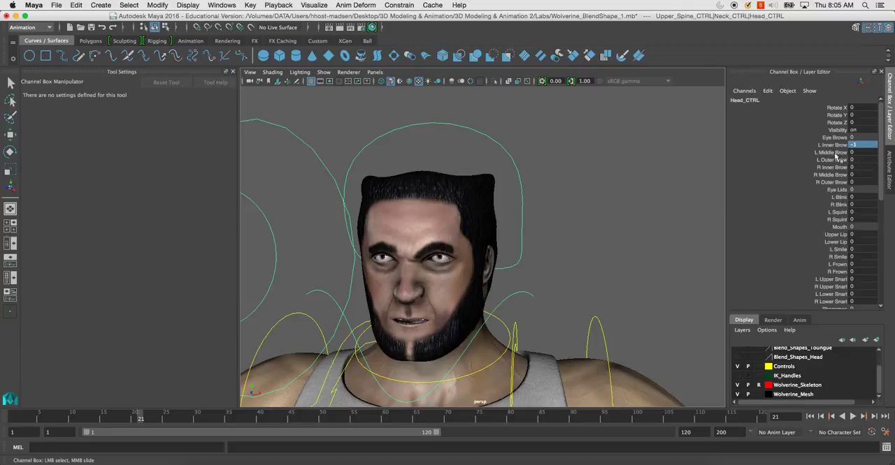
pyautogui.click(830, 153)
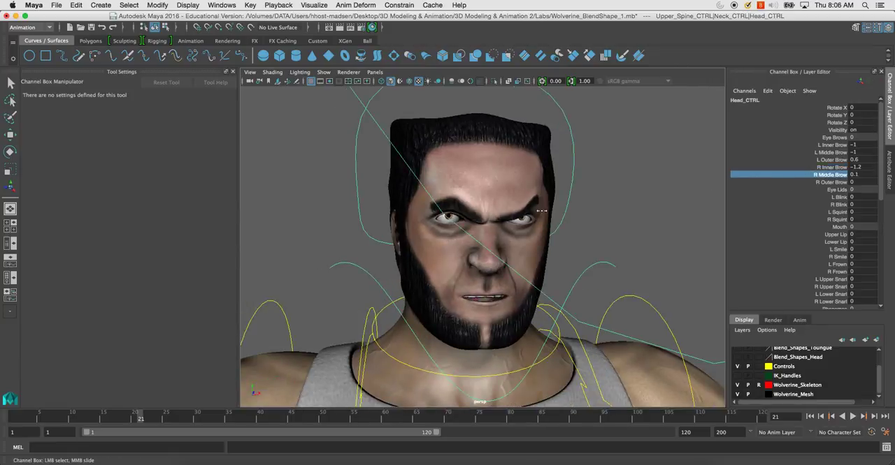
pyautogui.click(804, 181)
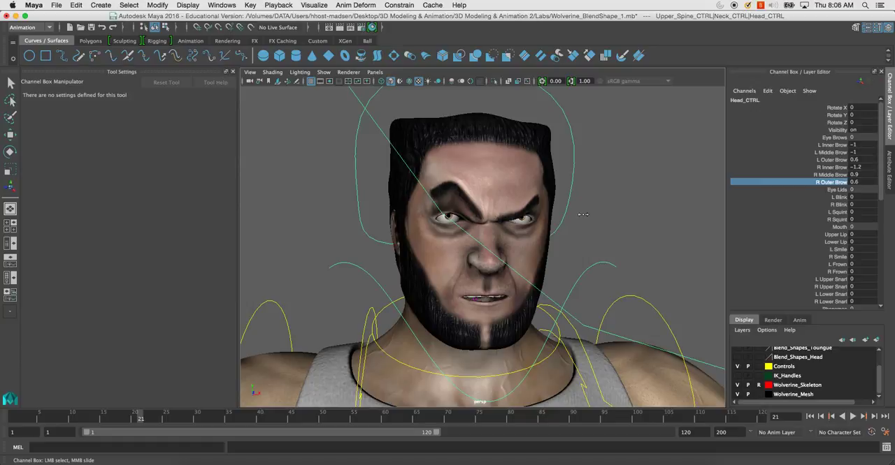
# Squint Wolverine's eyes via the squint attributes
pyautogui.click(803, 198)
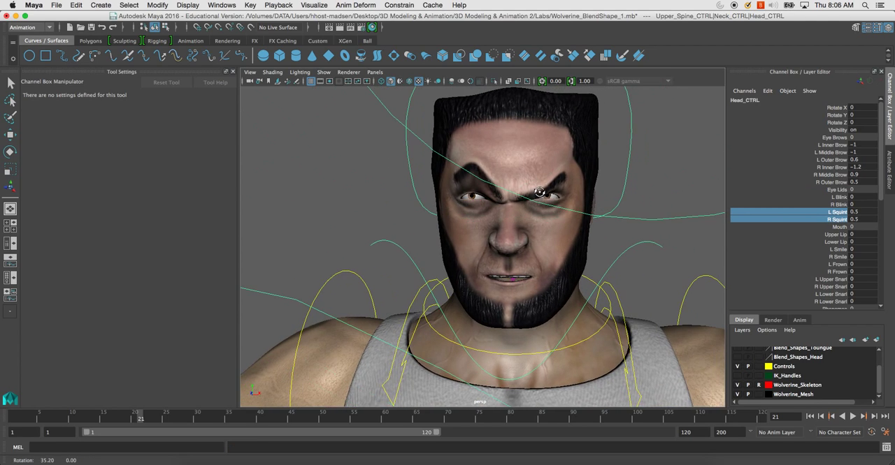
pyautogui.click(825, 168)
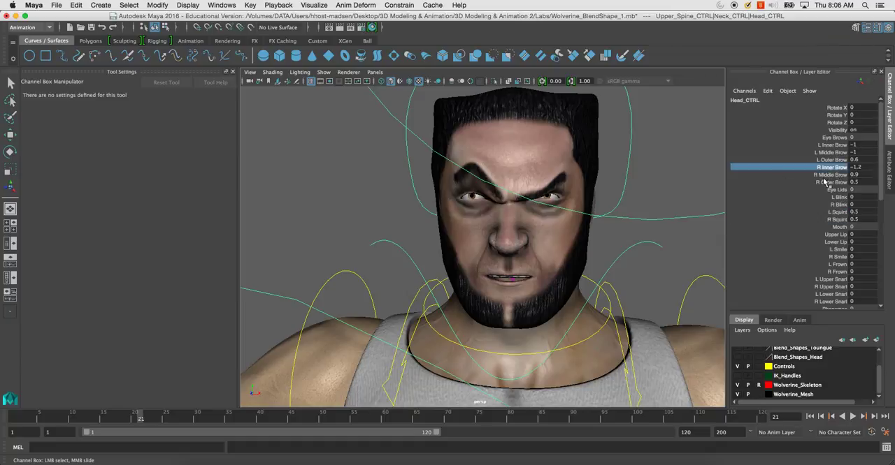
pyautogui.click(830, 182)
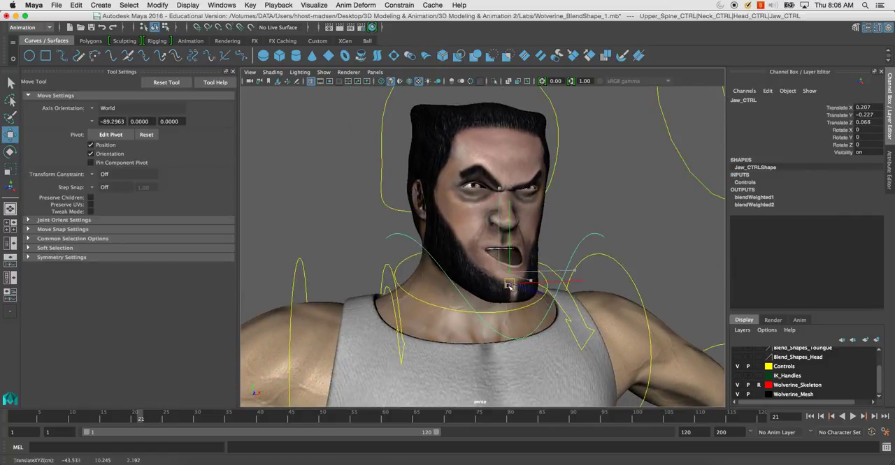
# Move Jaw_CTRL to close Wolverine's jaw again
pyautogui.moveTo(509, 283); pyautogui.dragTo(496, 279)
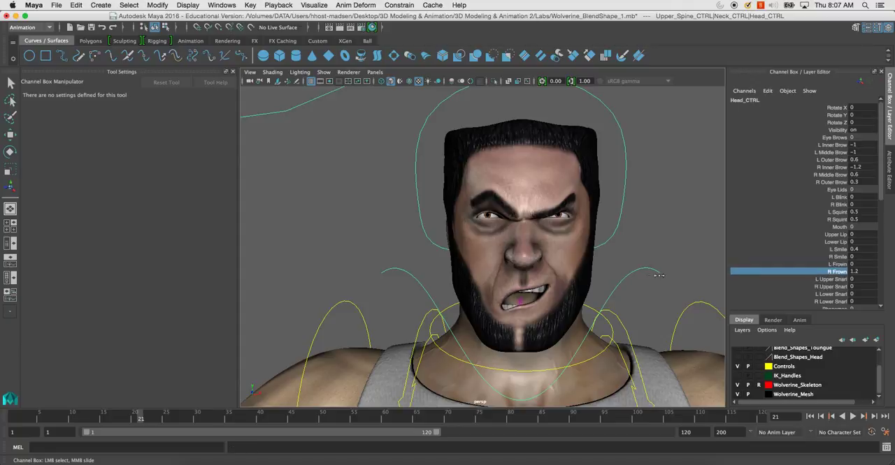
# Set R Upper Snarl, L Lower Snarl and Fore Head amounts for a fuller snarl
pyautogui.click(830, 279)
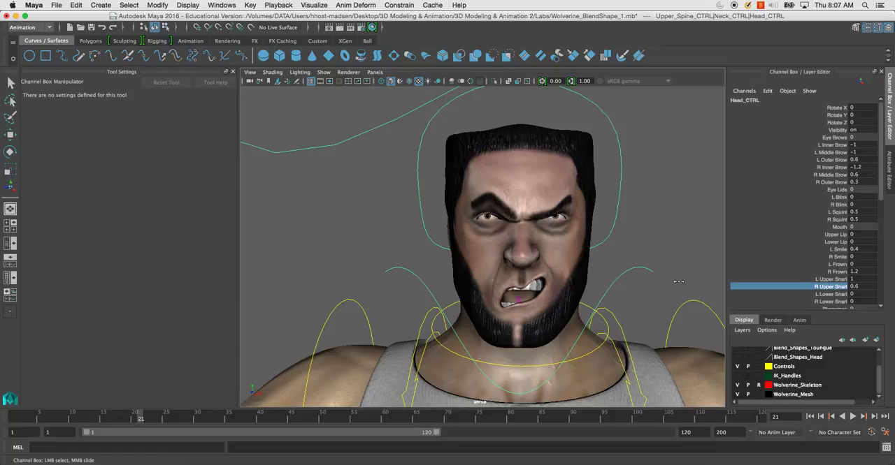
pyautogui.click(831, 293)
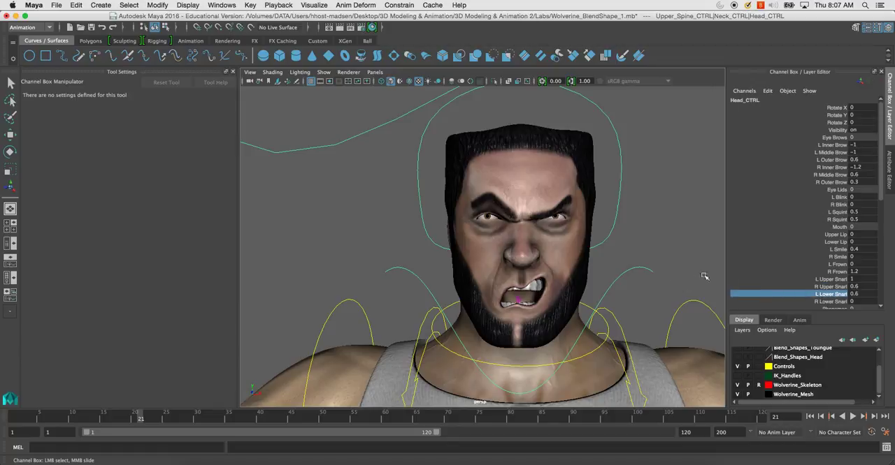
pyautogui.scroll(-3)
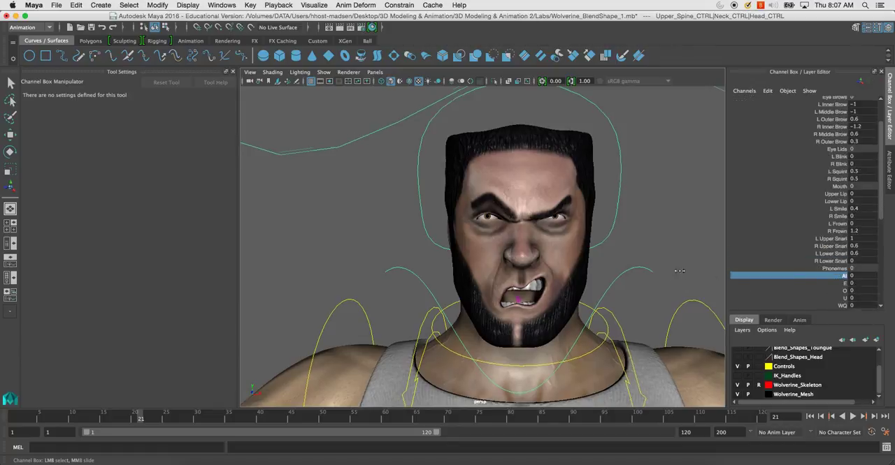
pyautogui.scroll(-3)
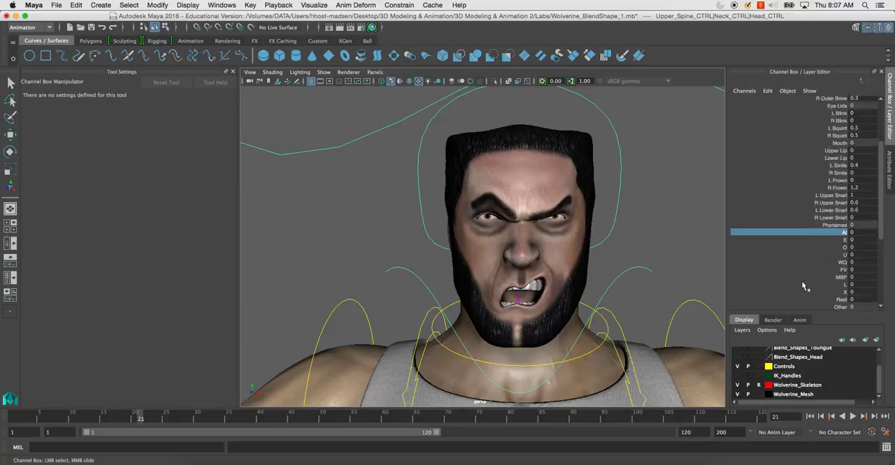
pyautogui.scroll(-3)
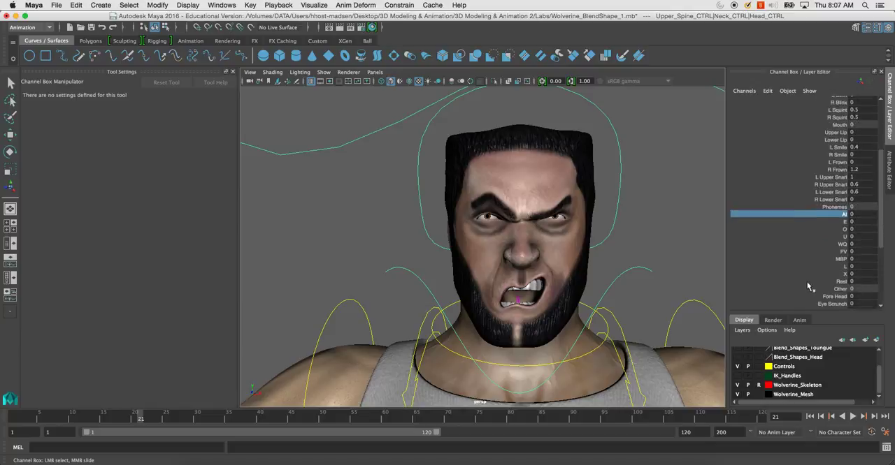
pyautogui.click(835, 295)
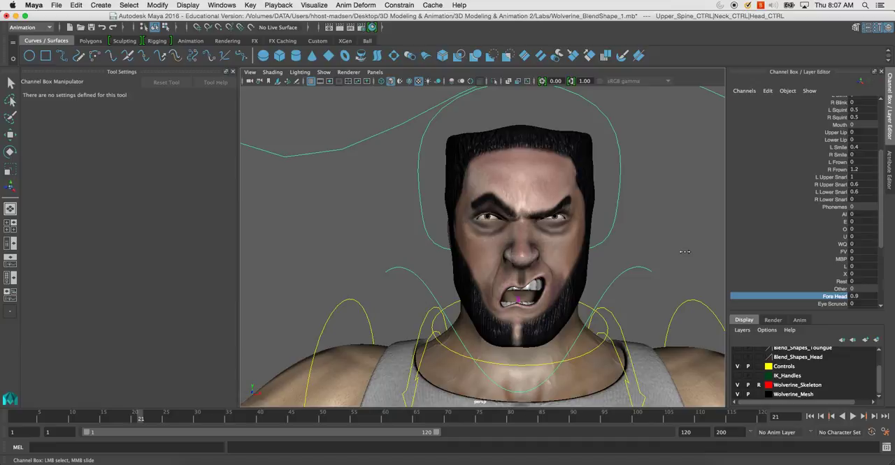
pyautogui.click(831, 305)
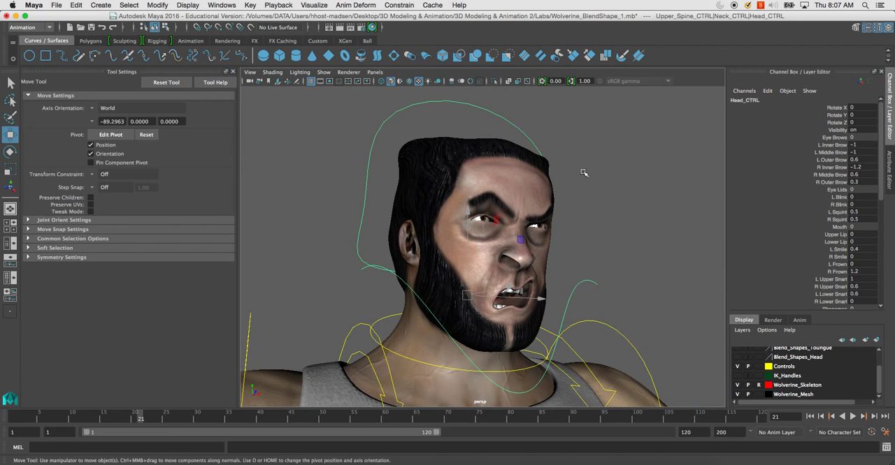
# Set R Lower Snarl, flare the nostrils and adjust the tongue Up Down attribute
pyautogui.click(831, 287)
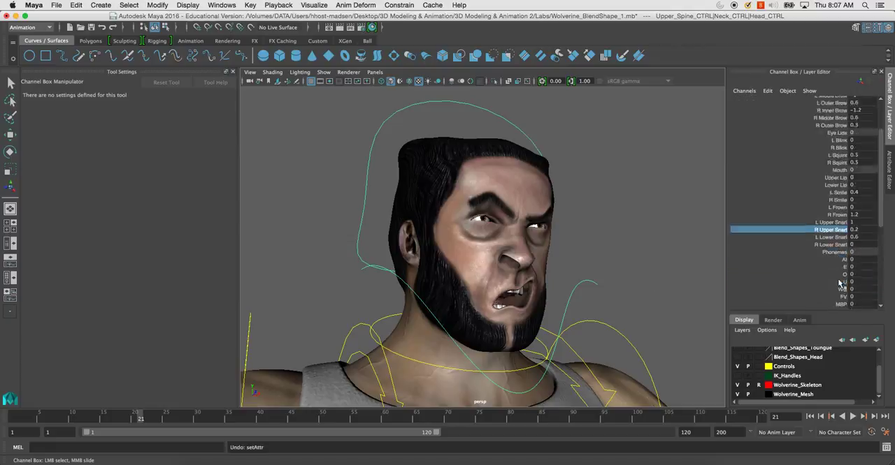
pyautogui.scroll(-3)
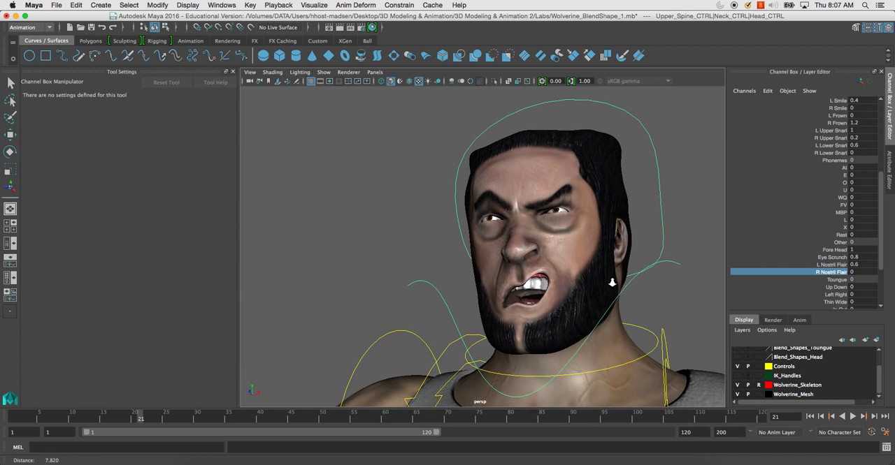
pyautogui.moveTo(613, 283); pyautogui.dragTo(604, 274)
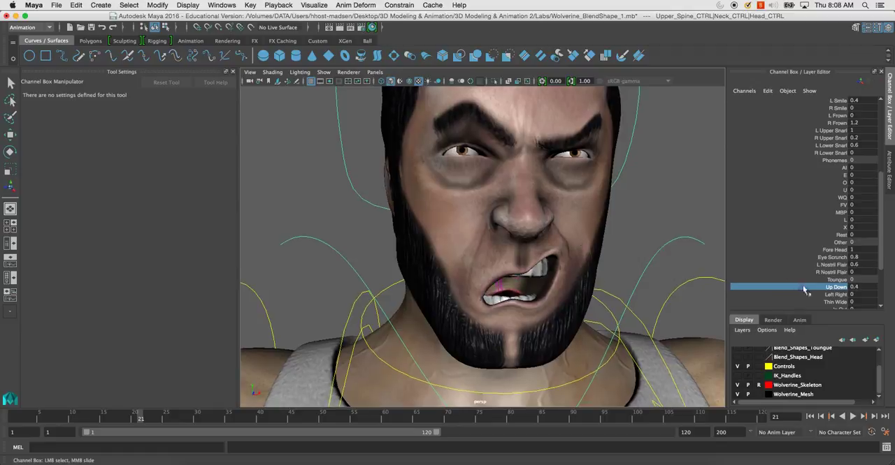
pyautogui.click(803, 302)
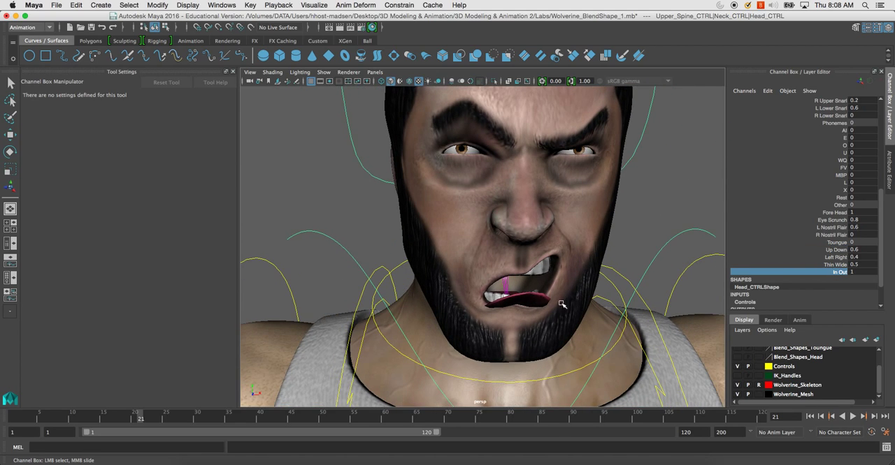
# Select Jaw_CTRL and open the mouth so the tongue pokes out
pyautogui.click(520, 274)
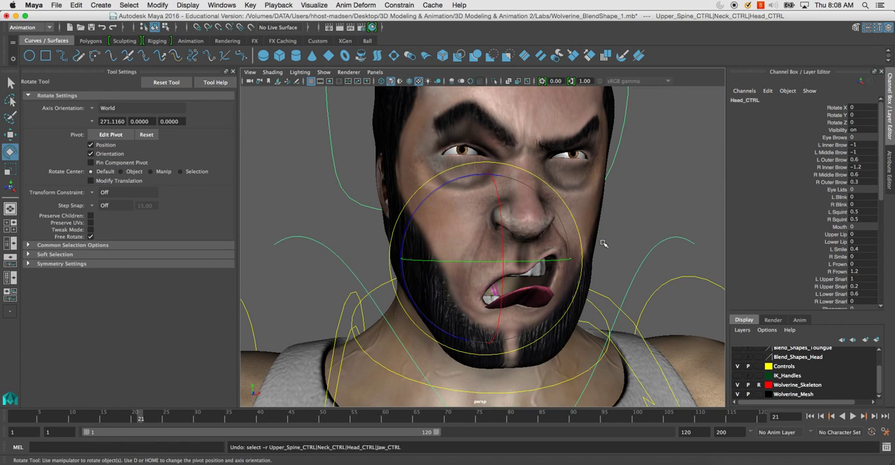
pyautogui.moveTo(587, 251)
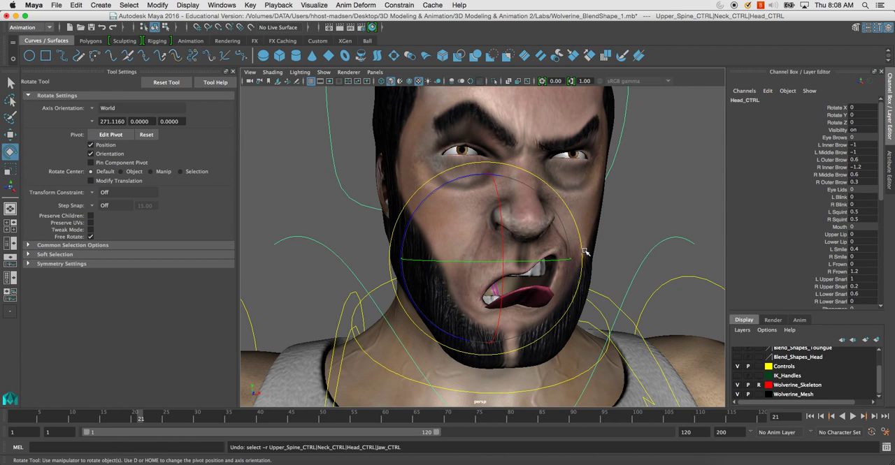
pyautogui.click(632, 224)
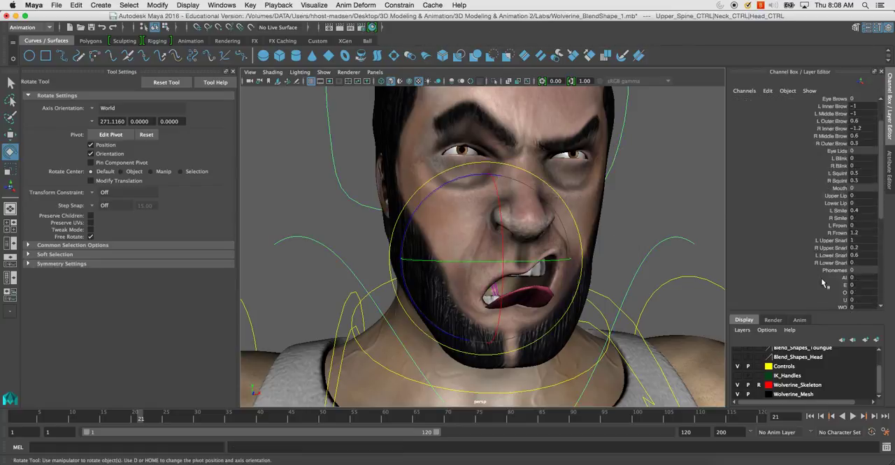
pyautogui.scroll(-3)
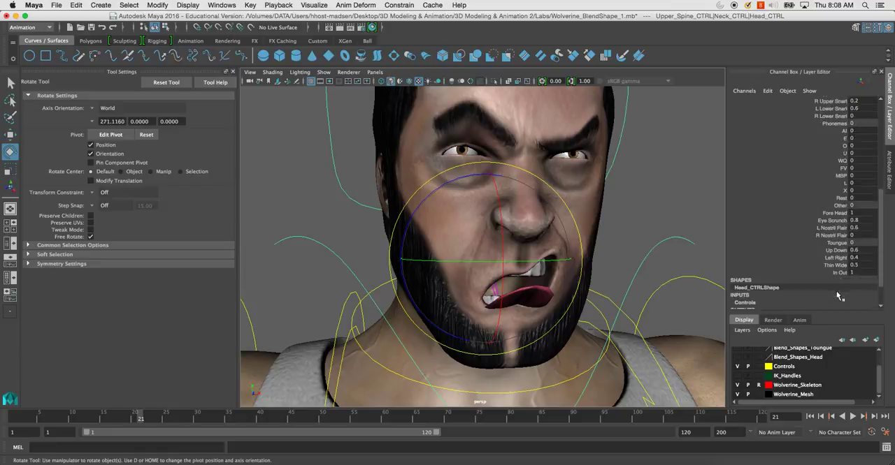